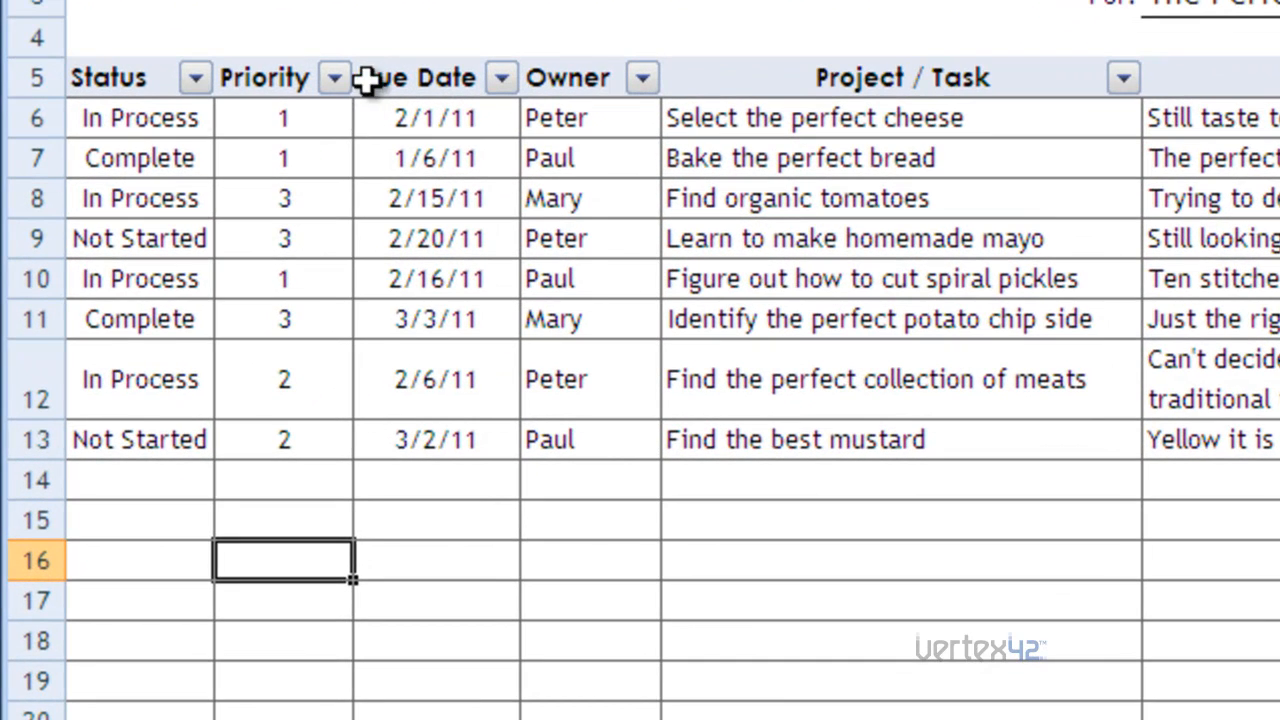
pyautogui.moveTo(334, 77)
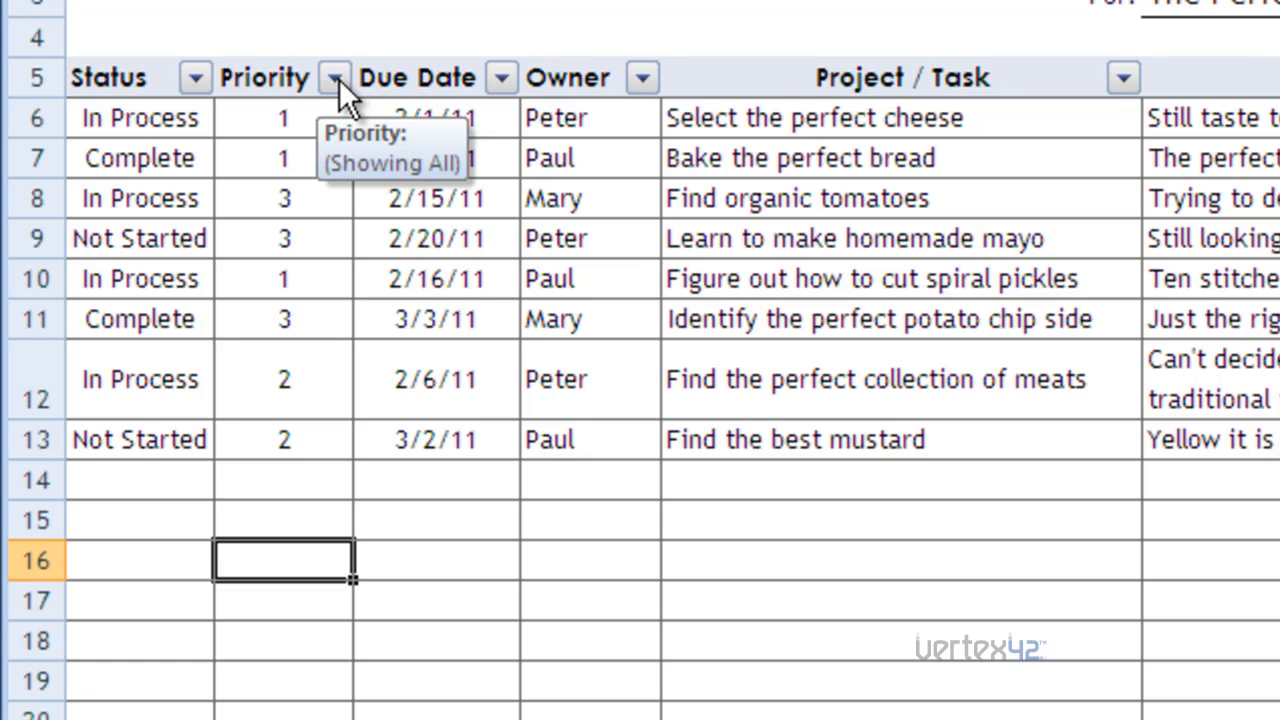
# Sort the task list by Priority, smallest to largest, from its filter arrow.
pyautogui.click(334, 77)
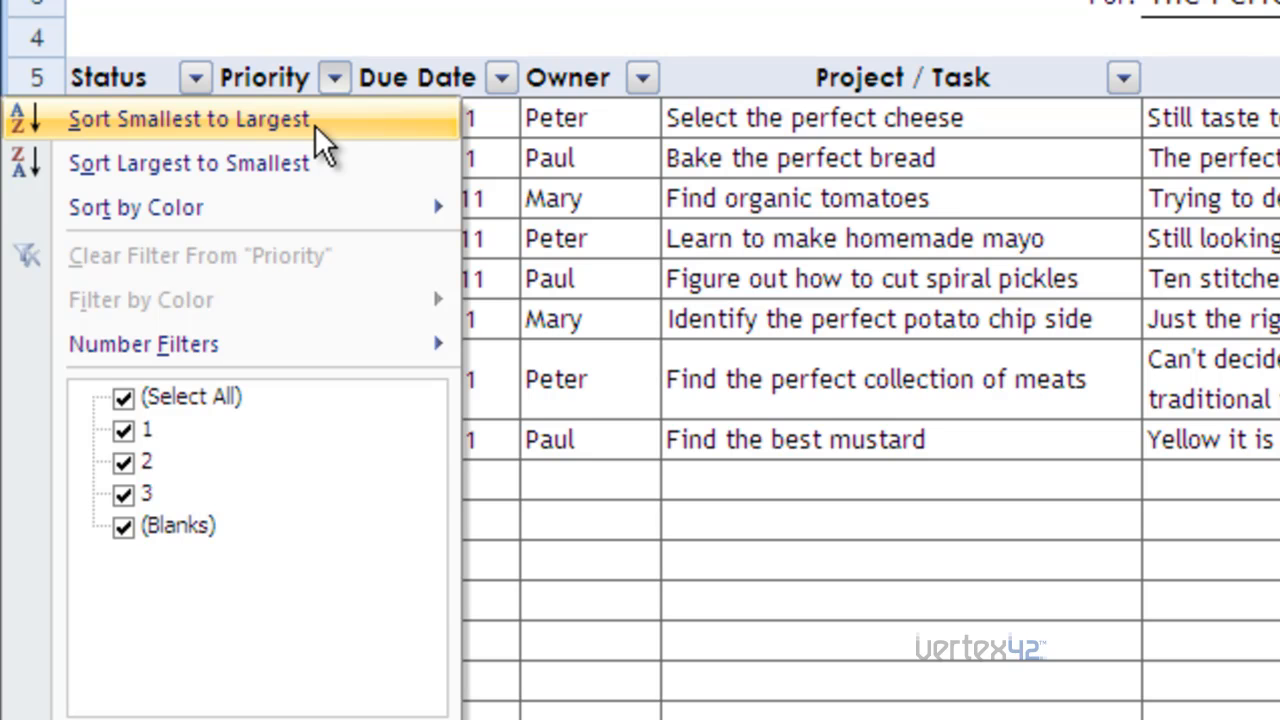
pyautogui.click(189, 118)
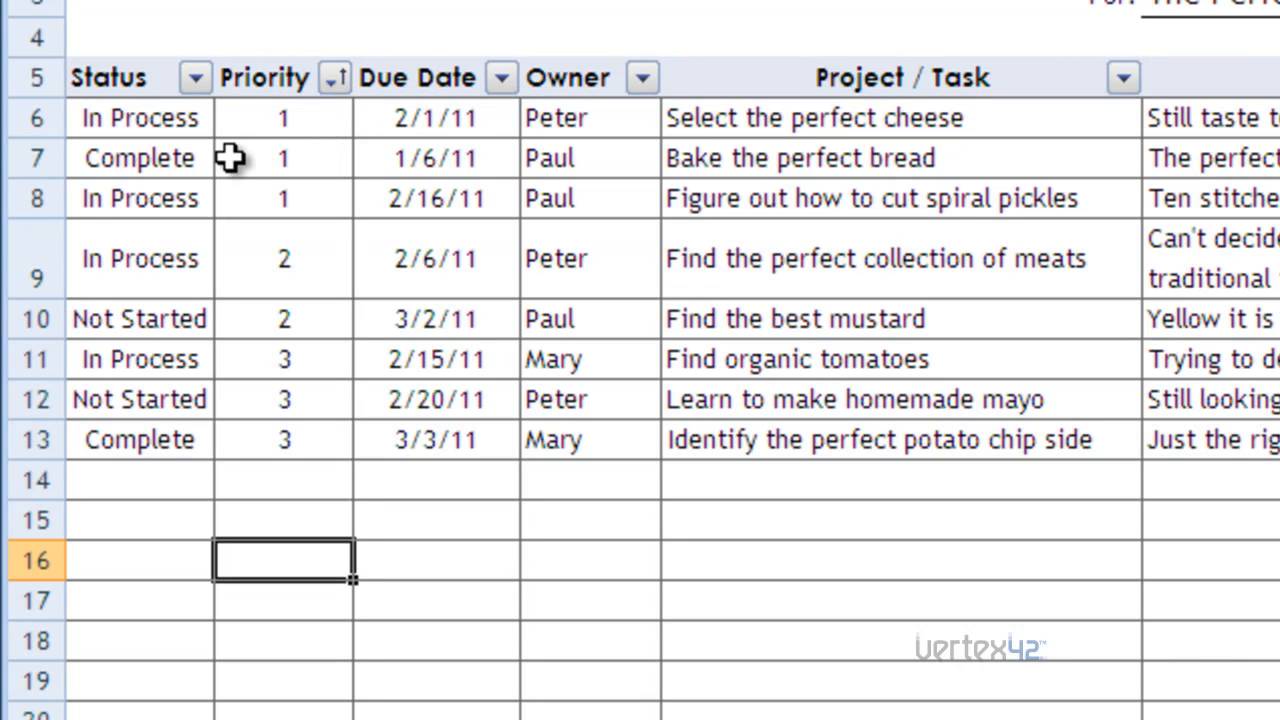
pyautogui.moveTo(200, 118)
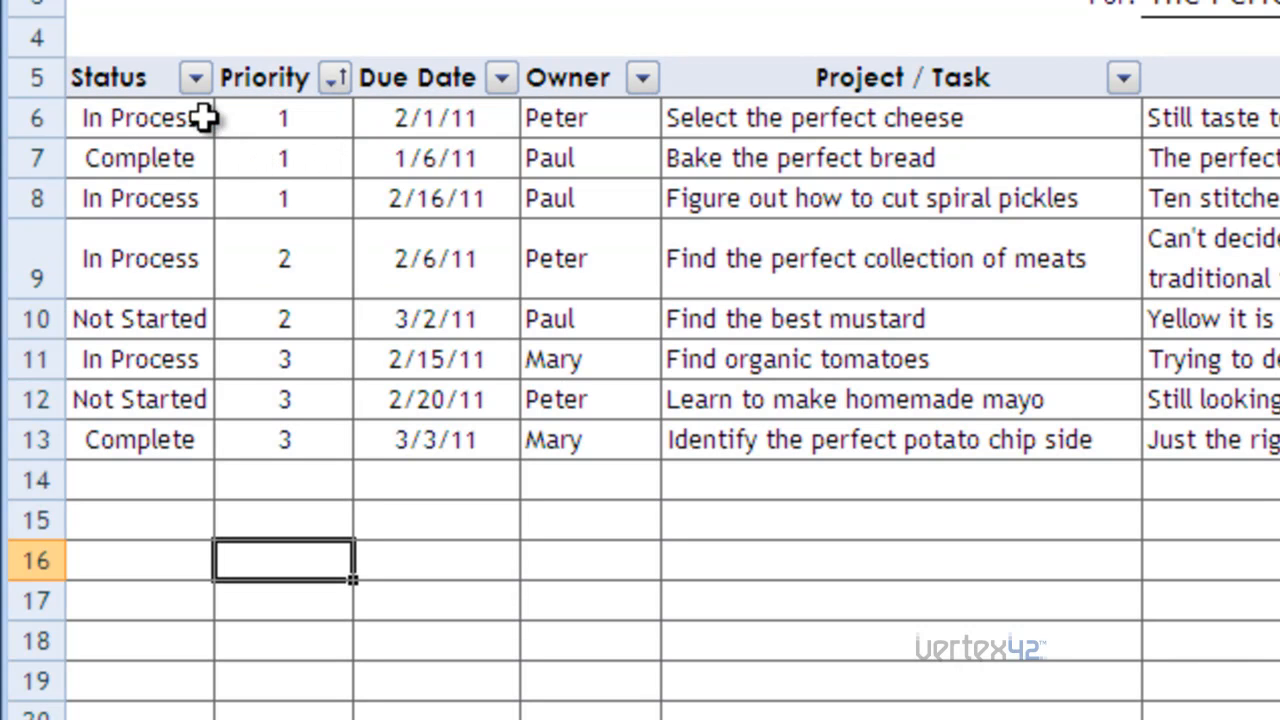
pyautogui.moveTo(283, 240)
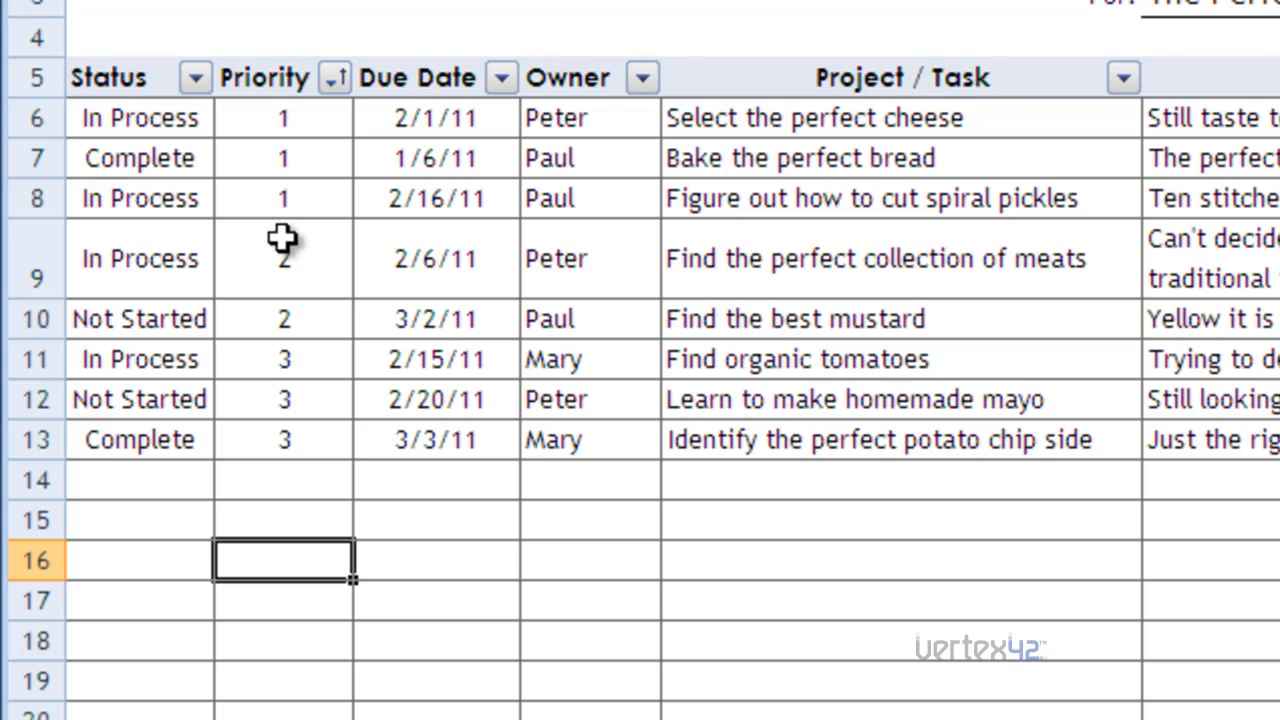
pyautogui.moveTo(285, 283)
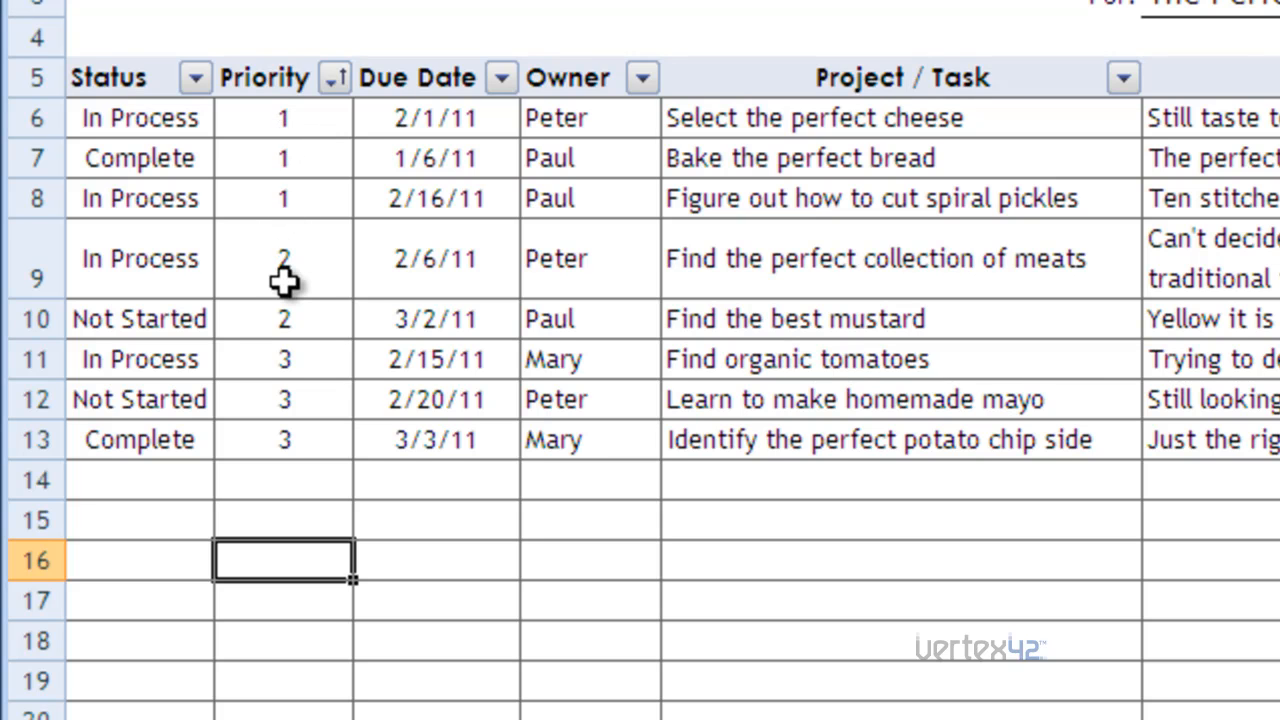
pyautogui.moveTo(357, 225)
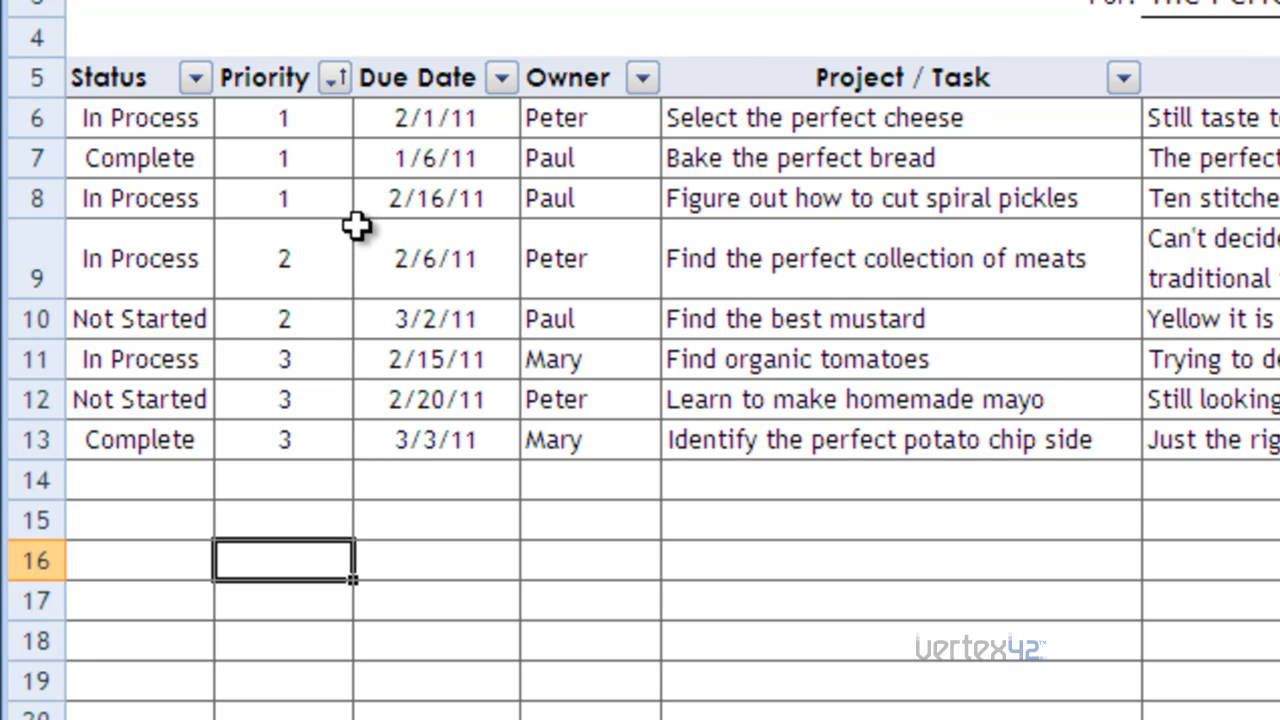
pyautogui.moveTo(325, 197)
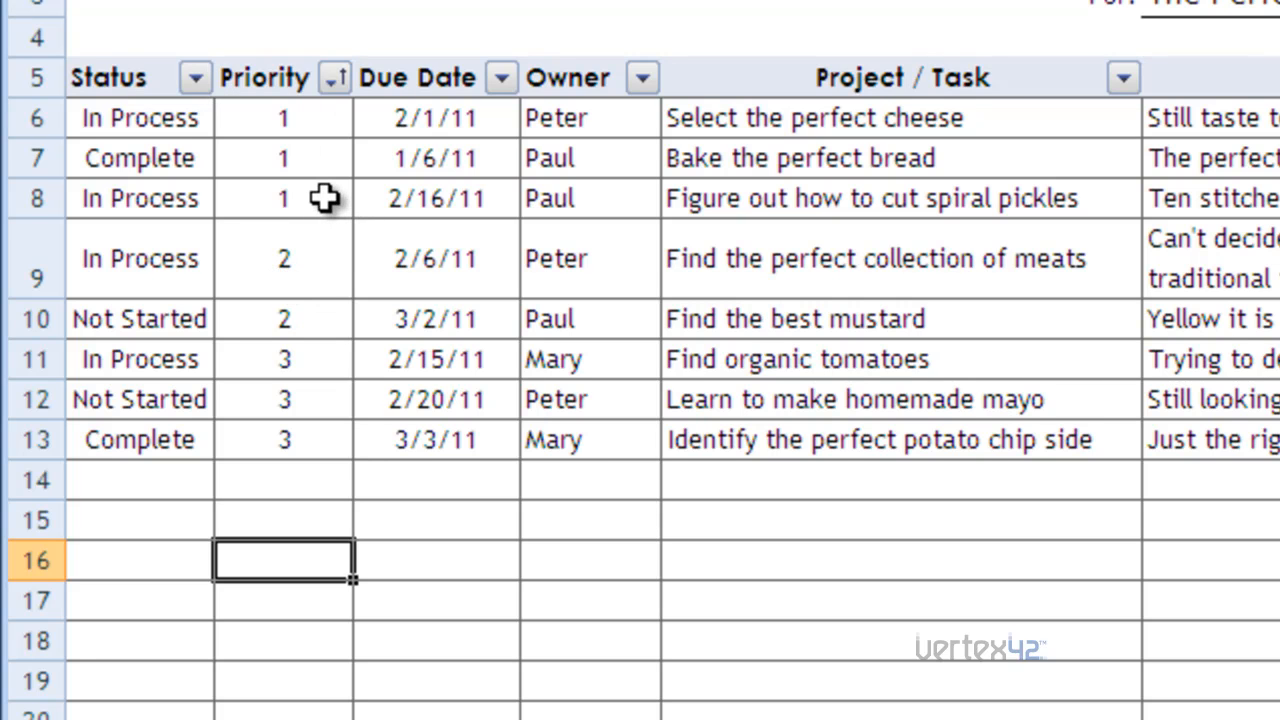
pyautogui.moveTo(308, 192)
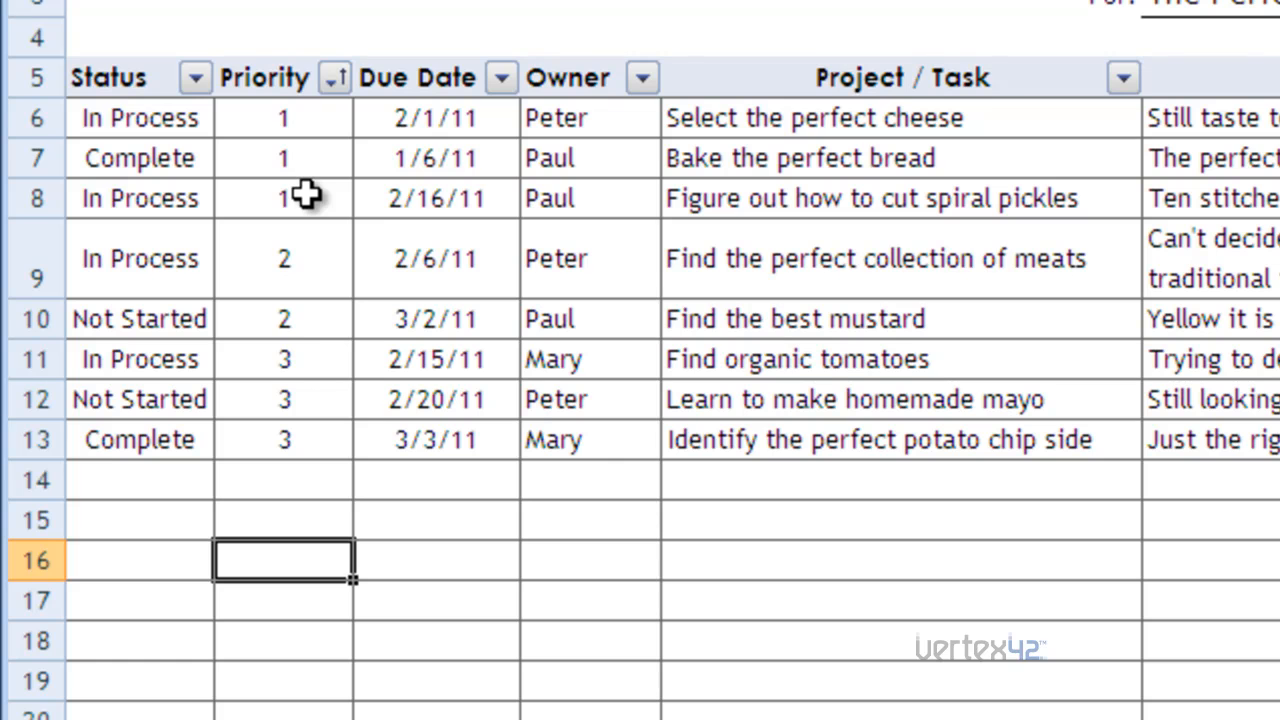
# Sort the task list by Status from A to Z.
pyautogui.click(195, 77)
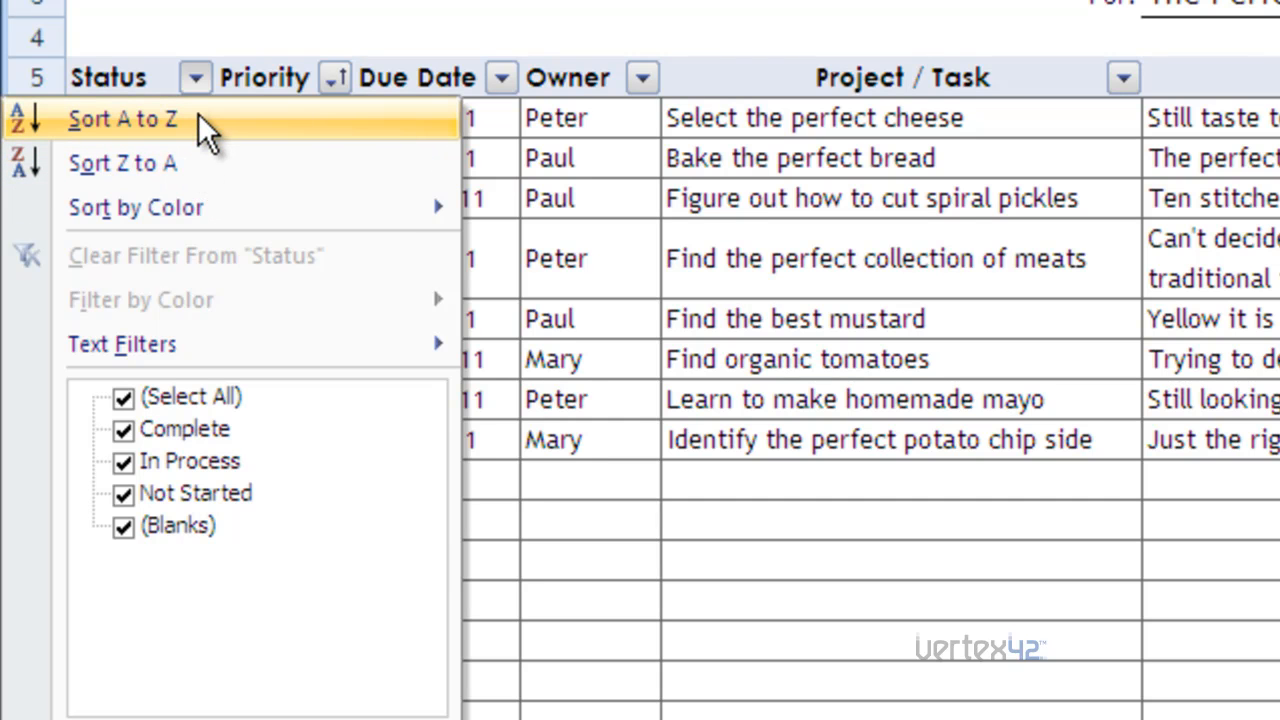
pyautogui.click(122, 118)
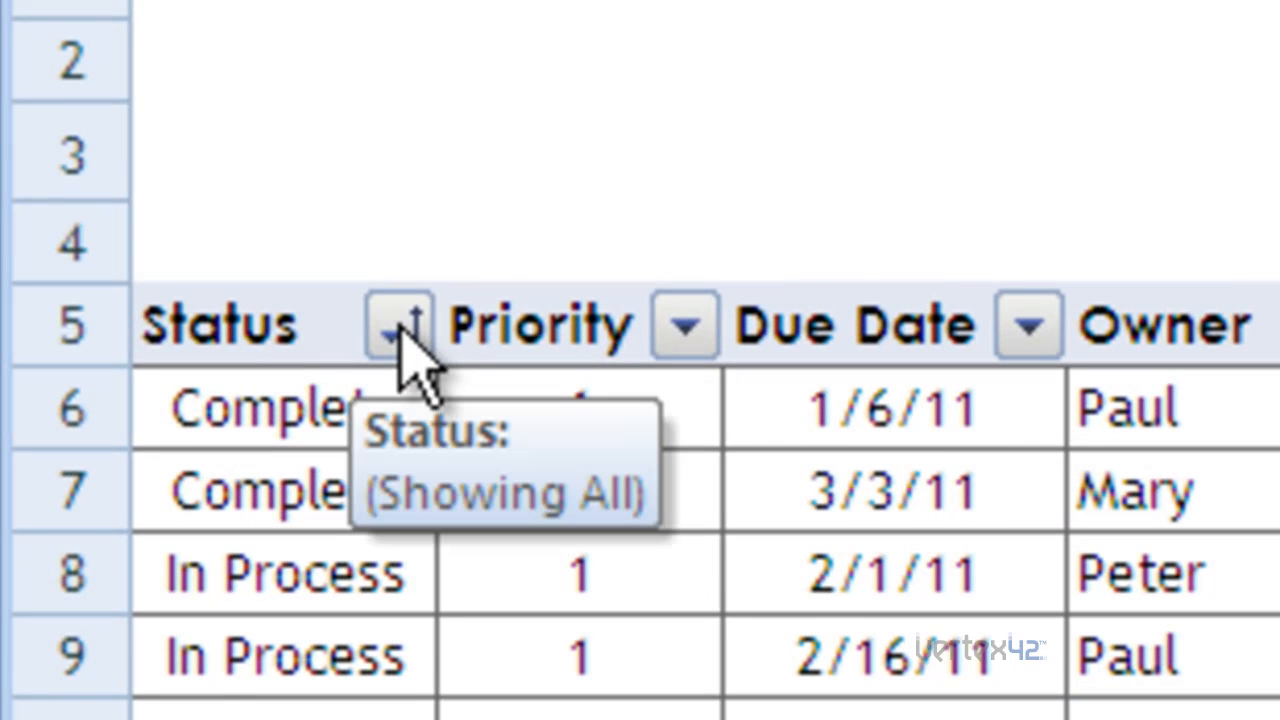
pyautogui.moveTo(410, 390)
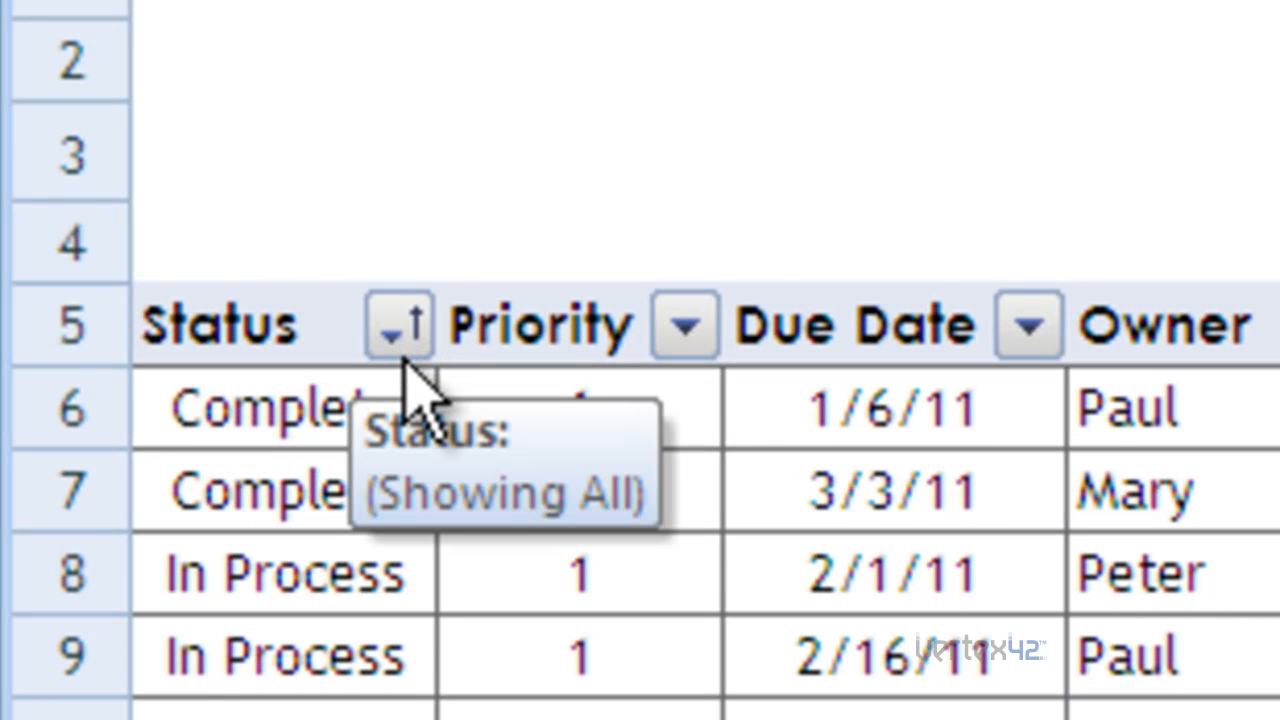
pyautogui.moveTo(440, 390)
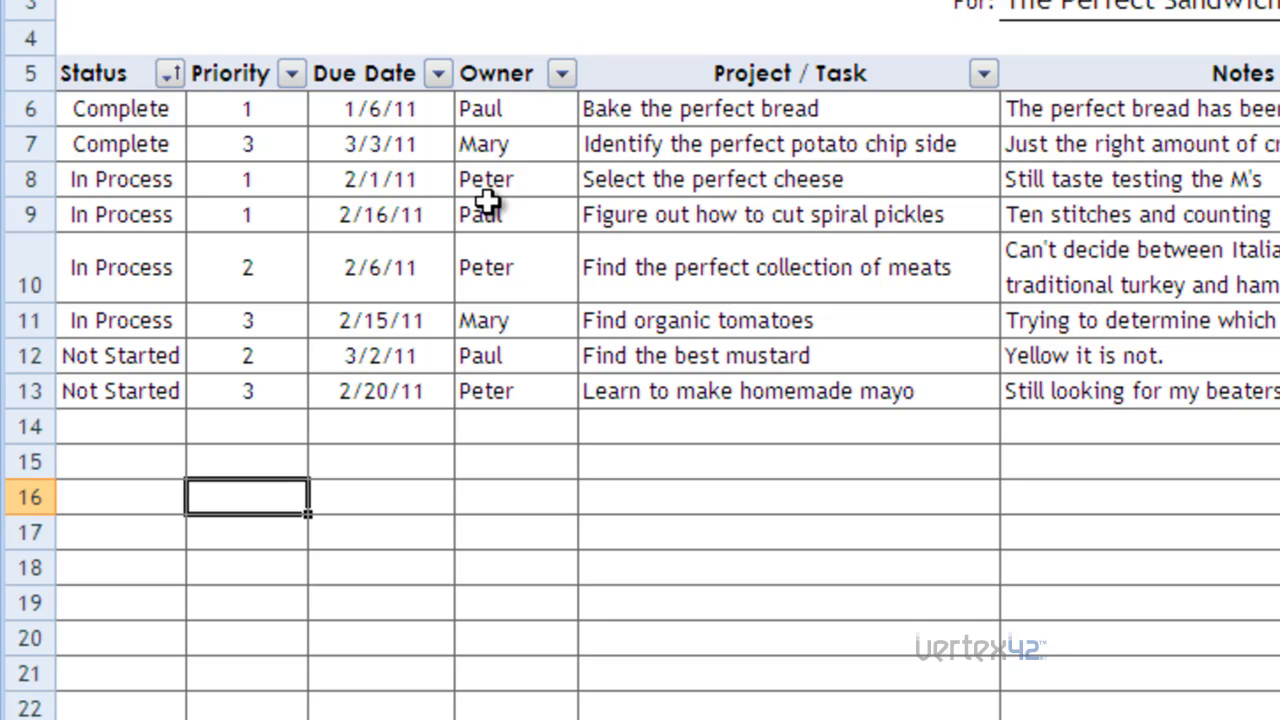
pyautogui.moveTo(517, 128)
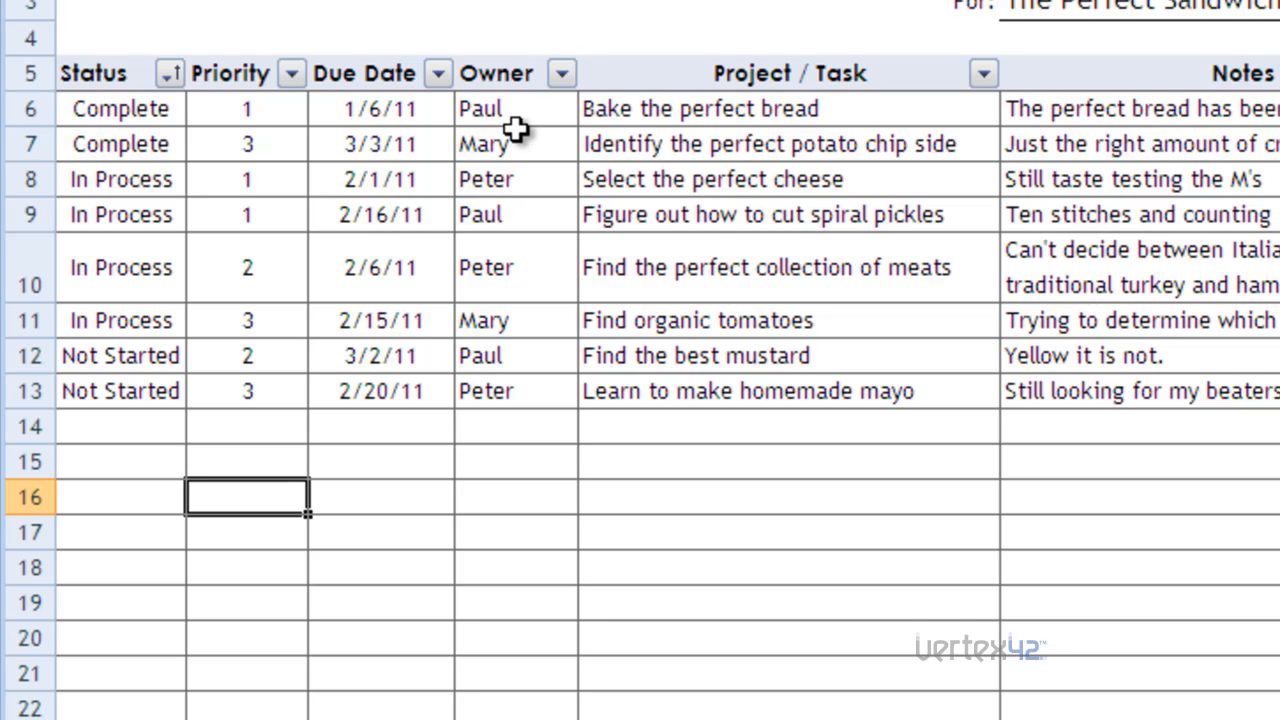
pyautogui.moveTo(516, 72)
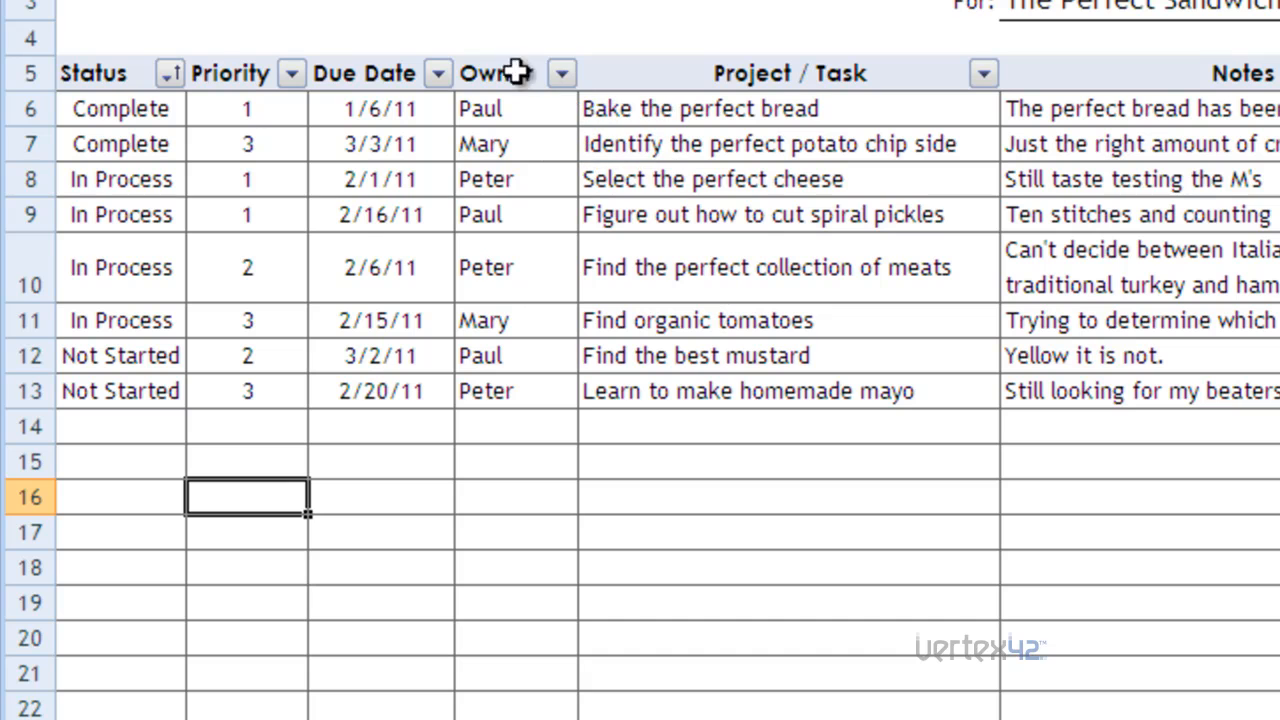
# Filter the Owner column to show only Mary's two tasks.
pyautogui.click(561, 73)
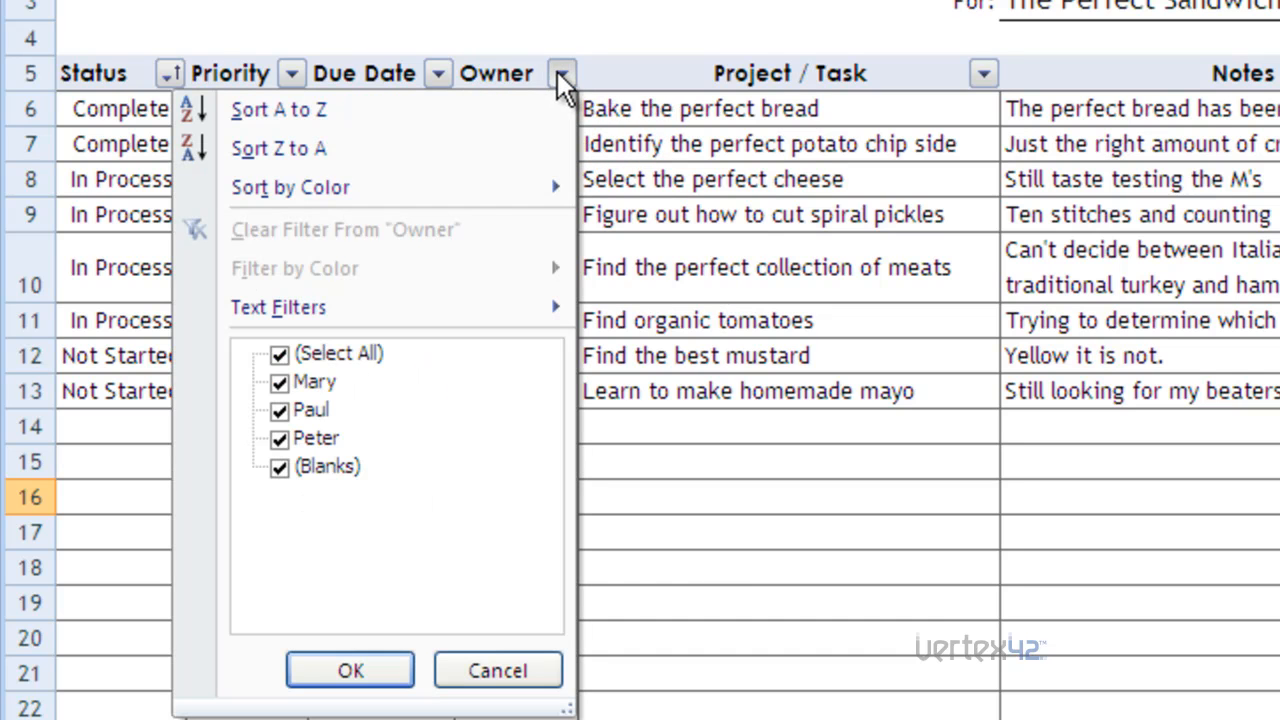
pyautogui.moveTo(279, 307)
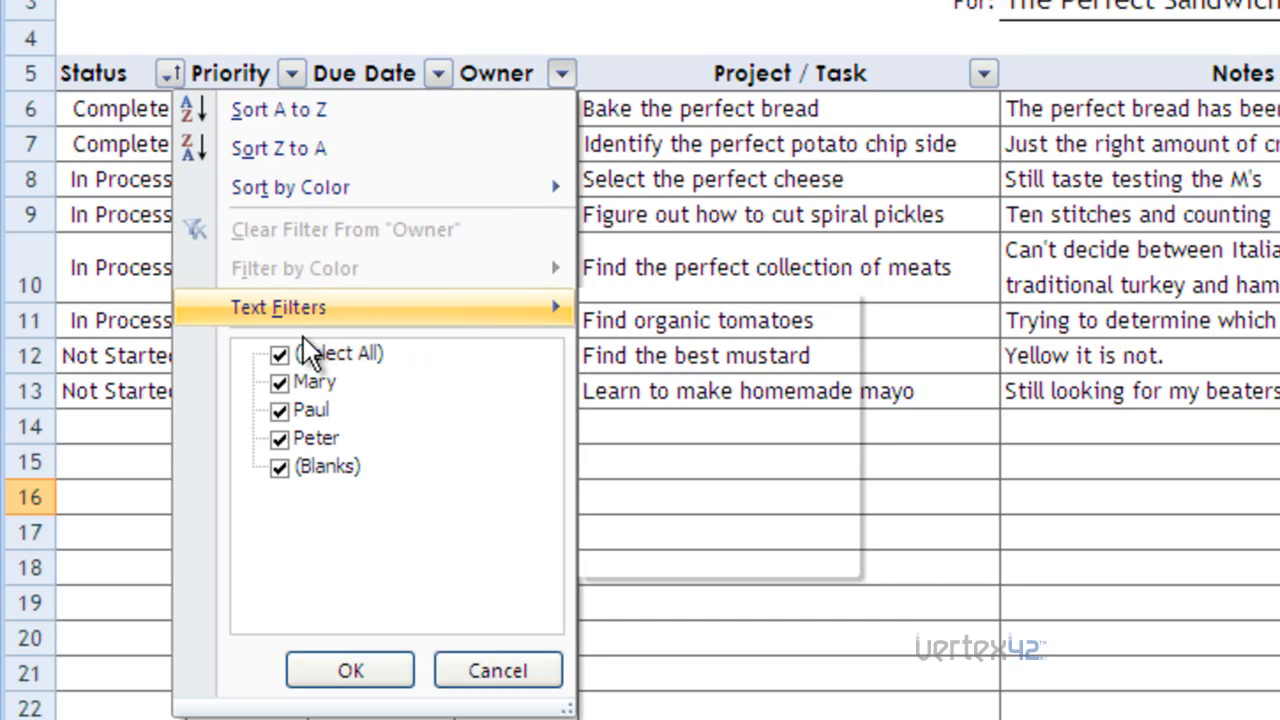
pyautogui.click(280, 382)
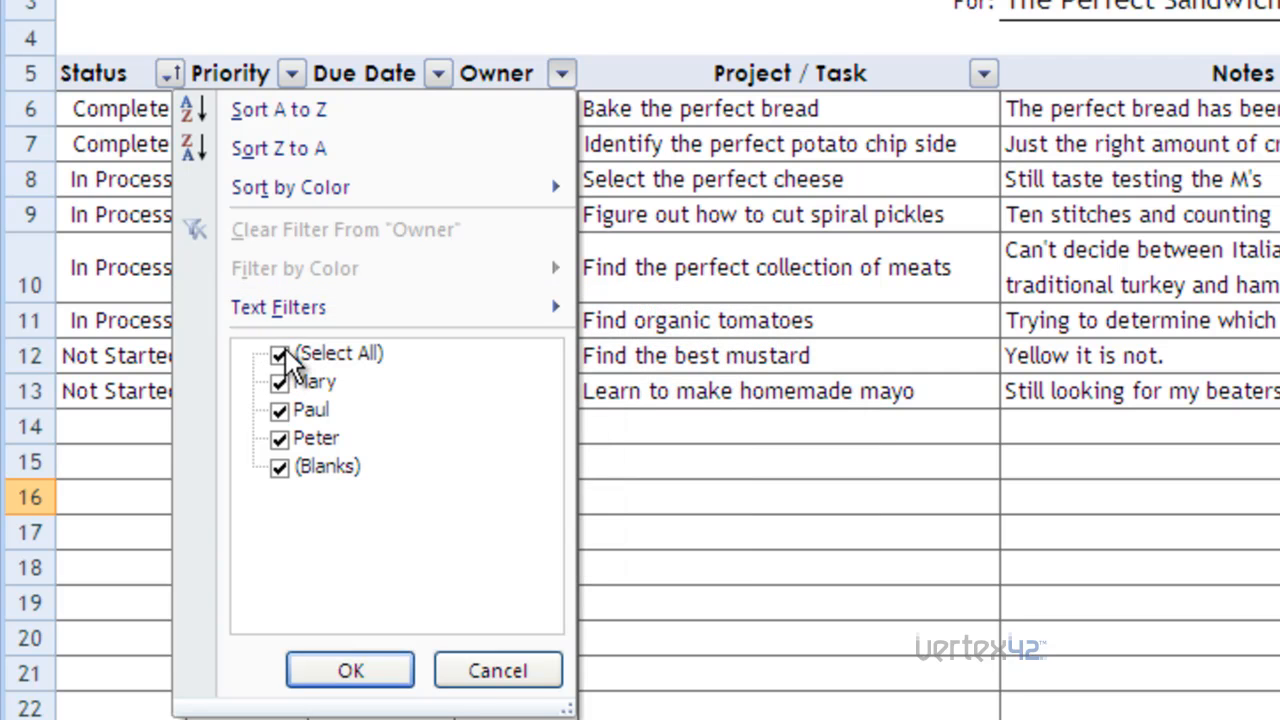
pyautogui.click(280, 353)
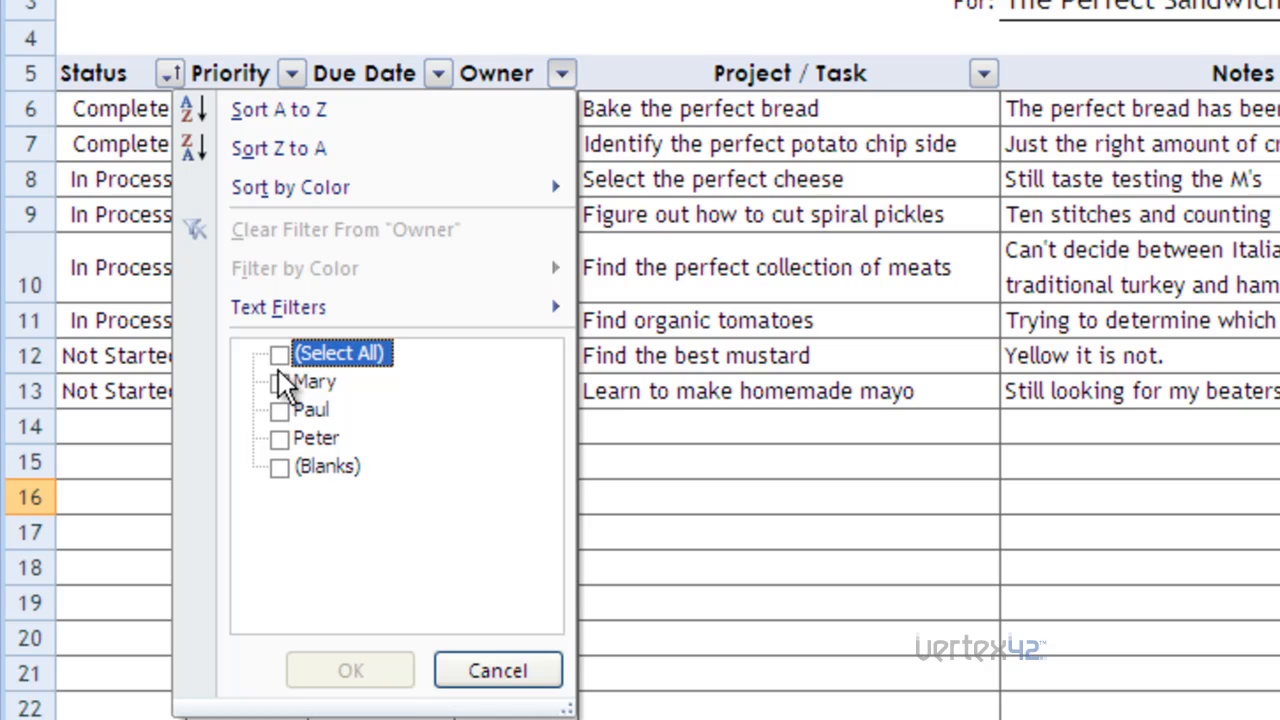
pyautogui.click(280, 382)
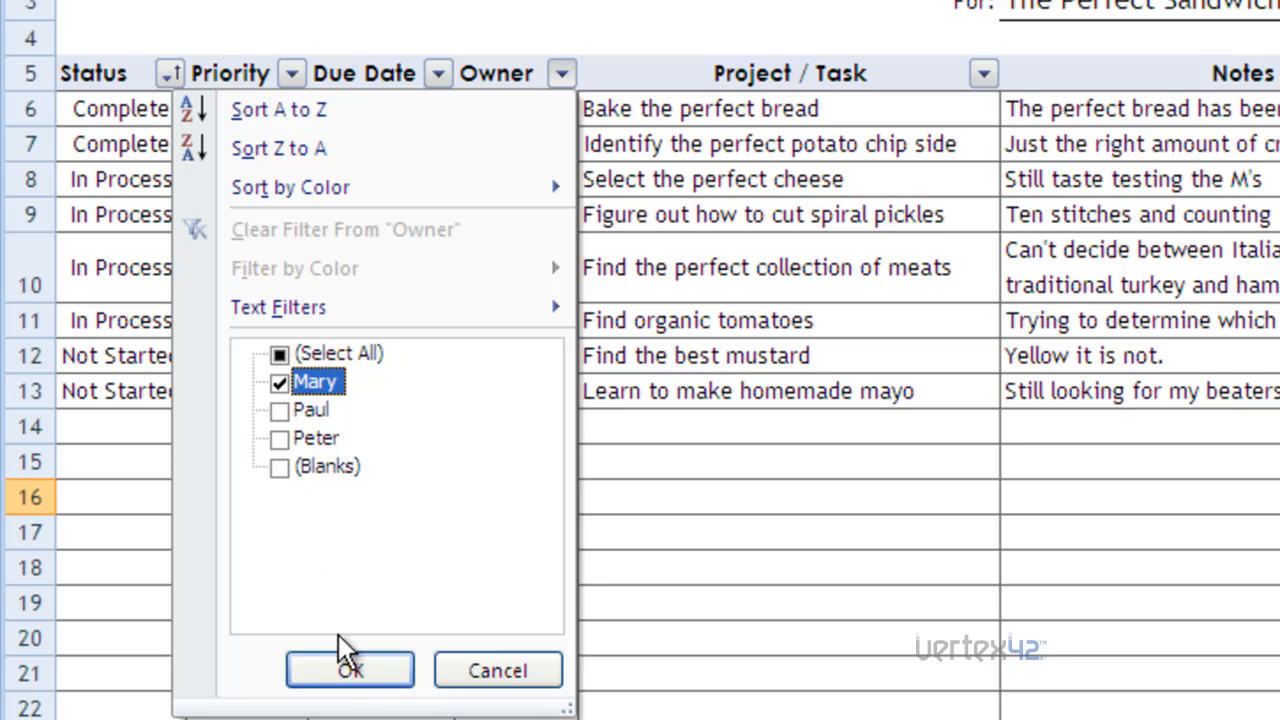
pyautogui.click(349, 670)
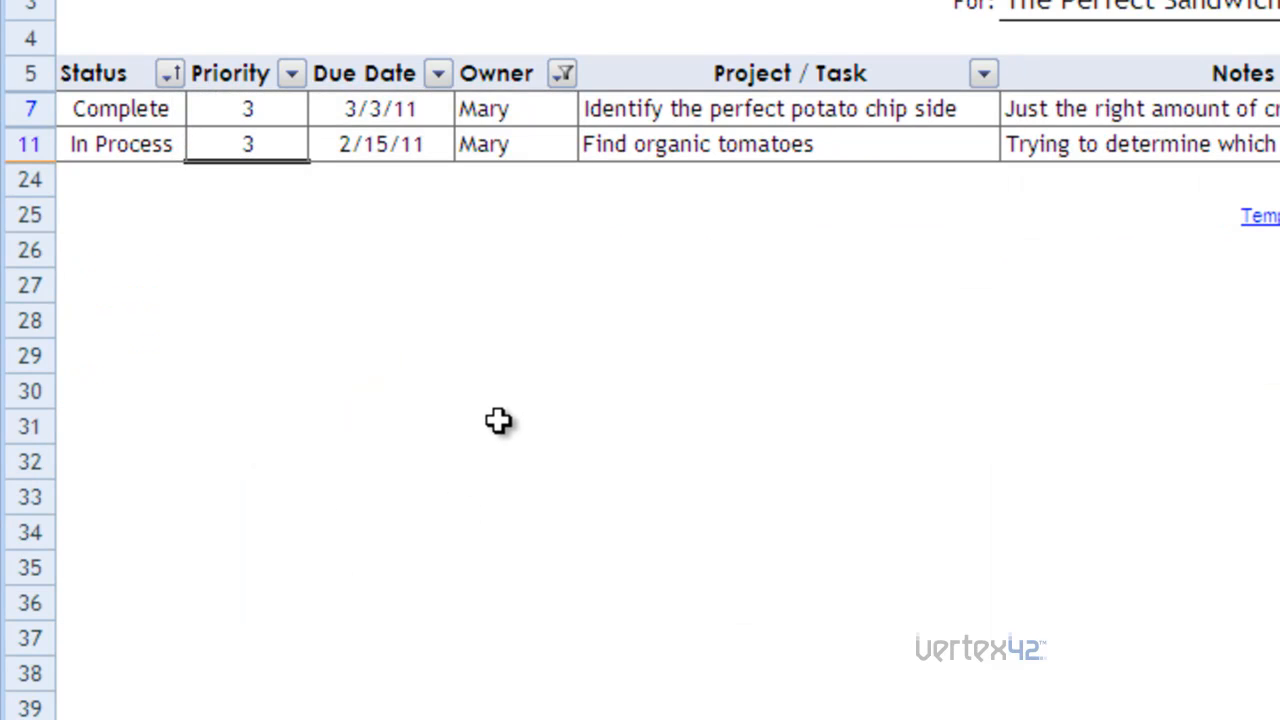
pyautogui.moveTo(492, 414)
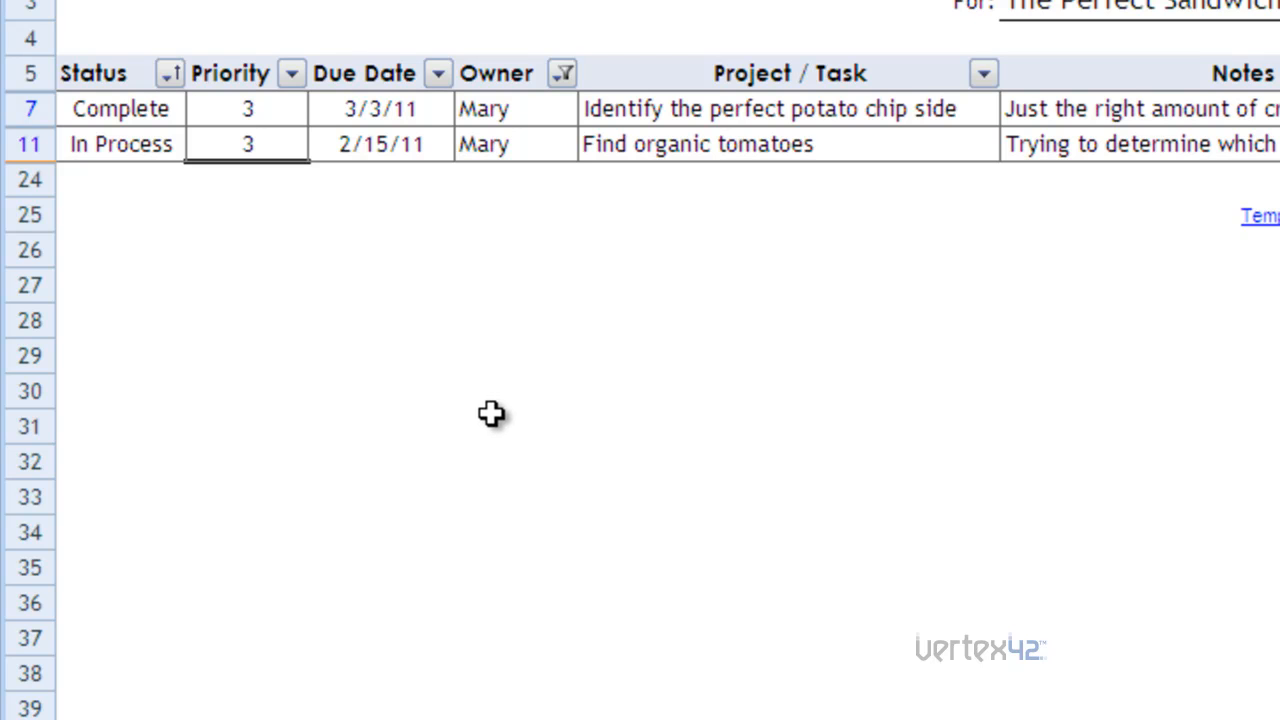
pyautogui.moveTo(471, 398)
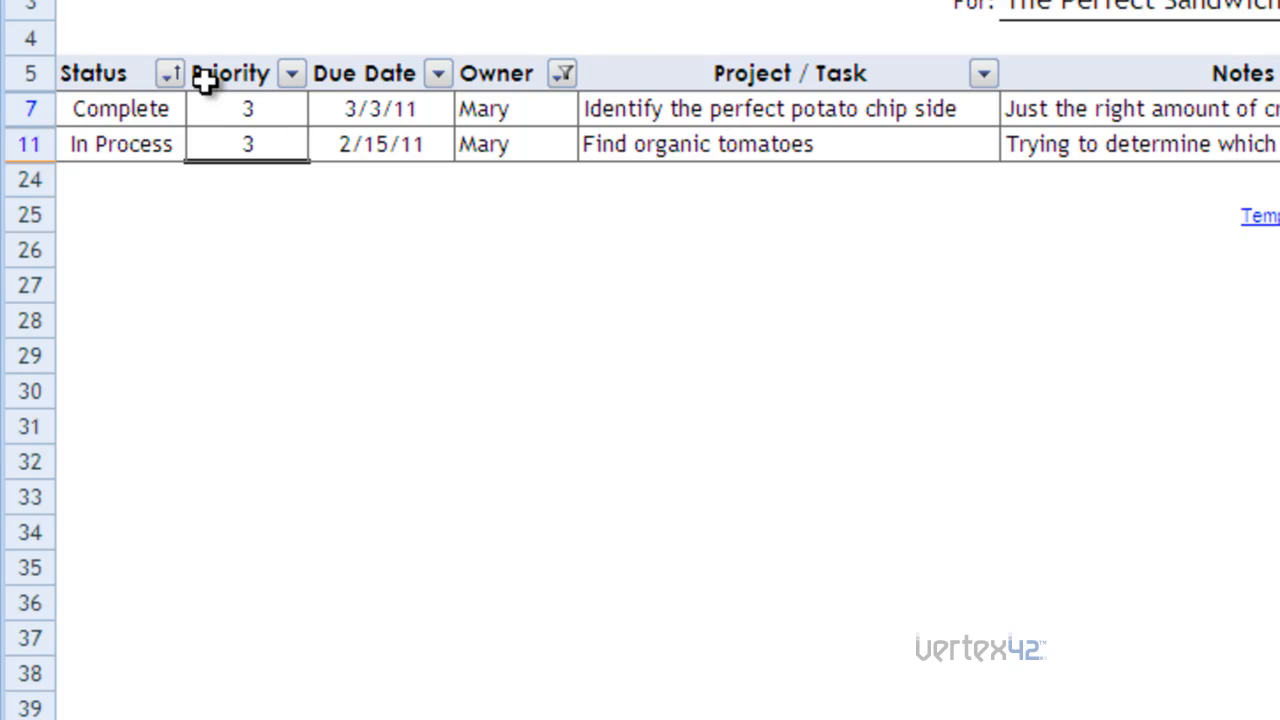
# Filter Status to Complete only, then reselect all owners in the Owner filter.
pyautogui.click(168, 73)
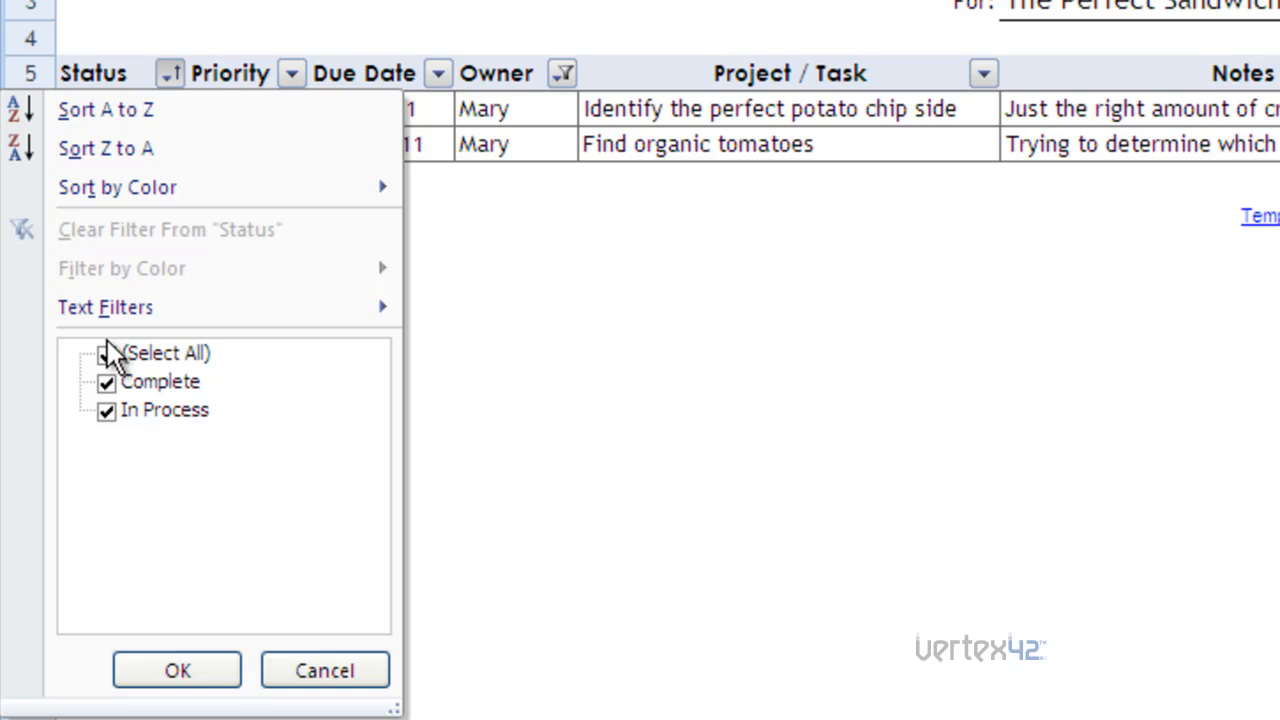
pyautogui.click(106, 410)
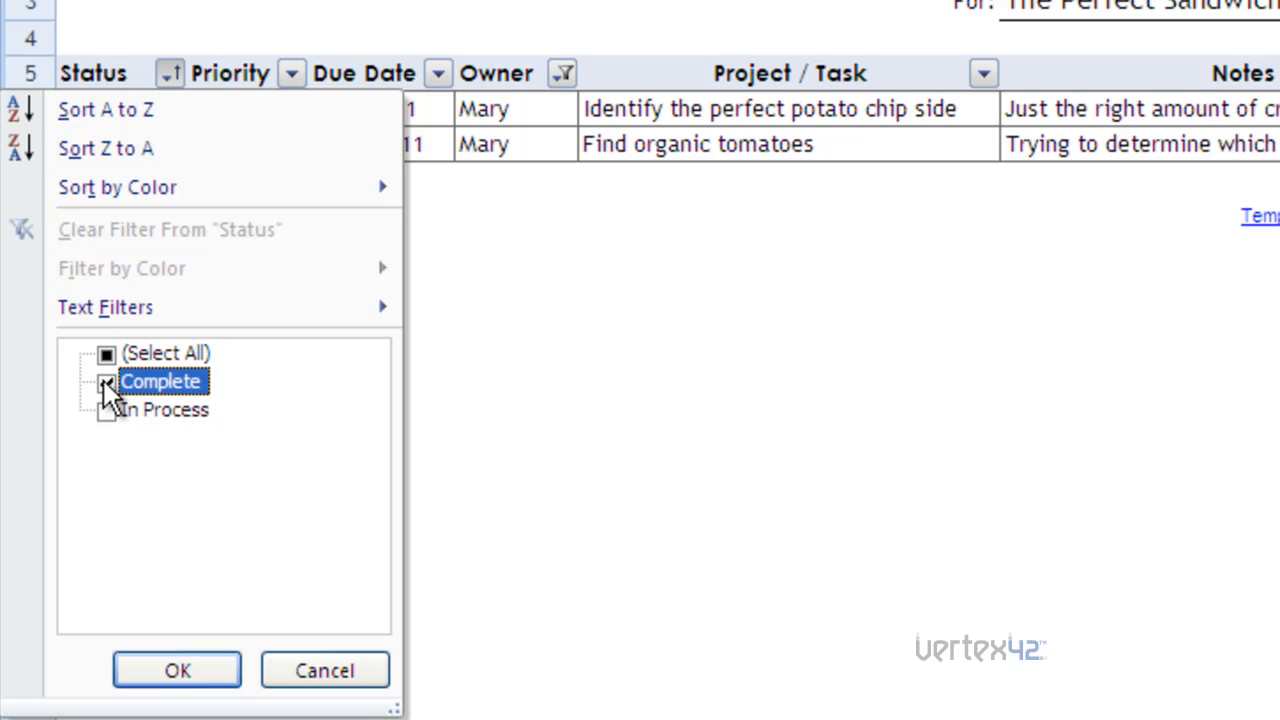
pyautogui.click(106, 382)
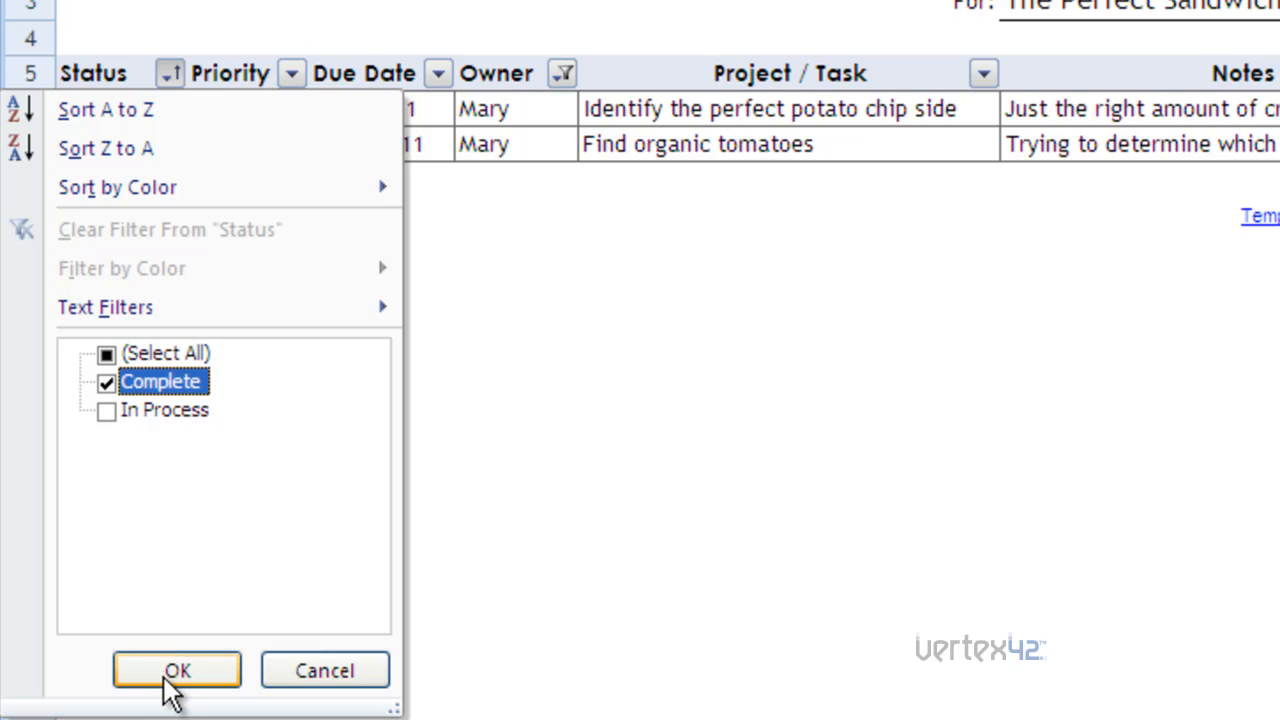
pyautogui.click(177, 670)
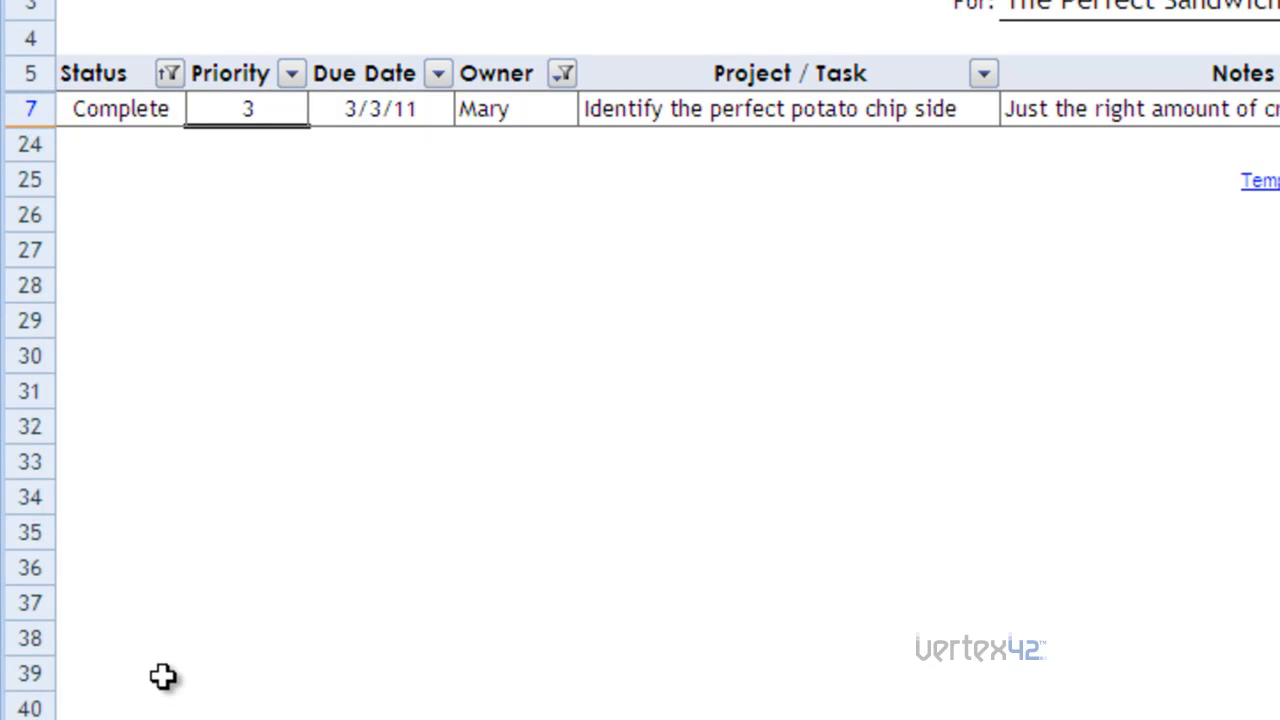
pyautogui.moveTo(517, 141)
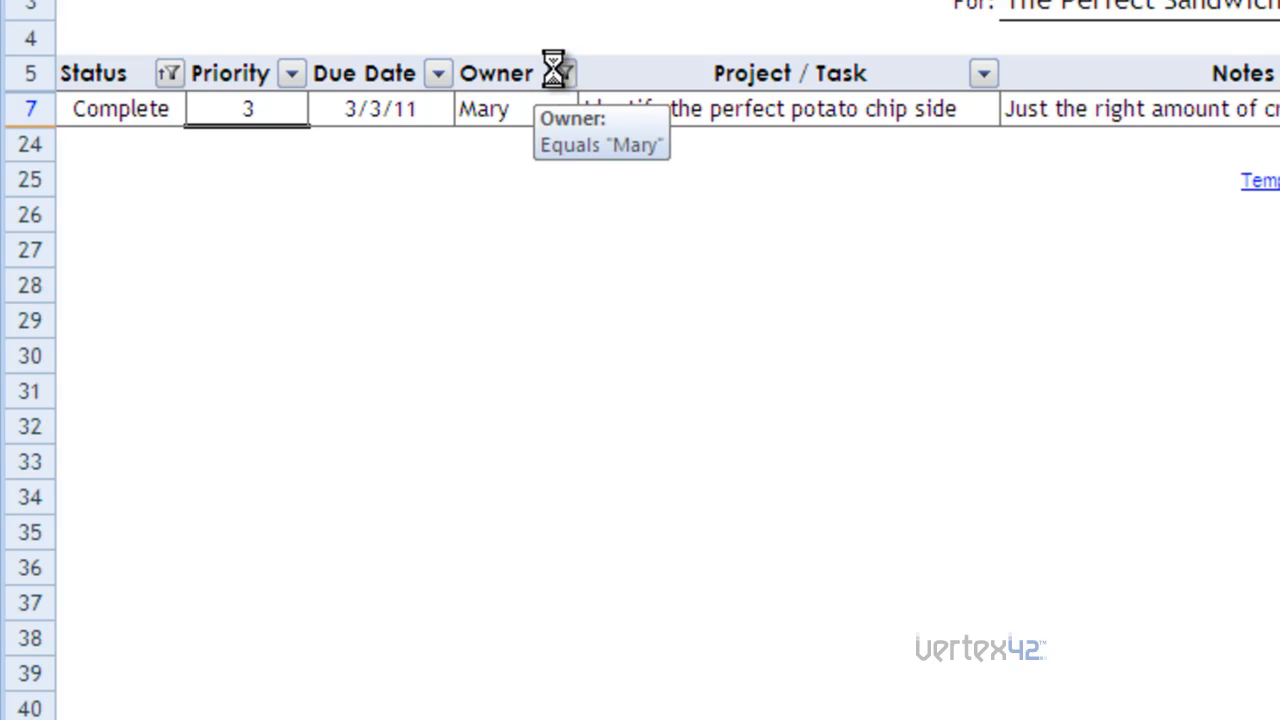
pyautogui.click(562, 72)
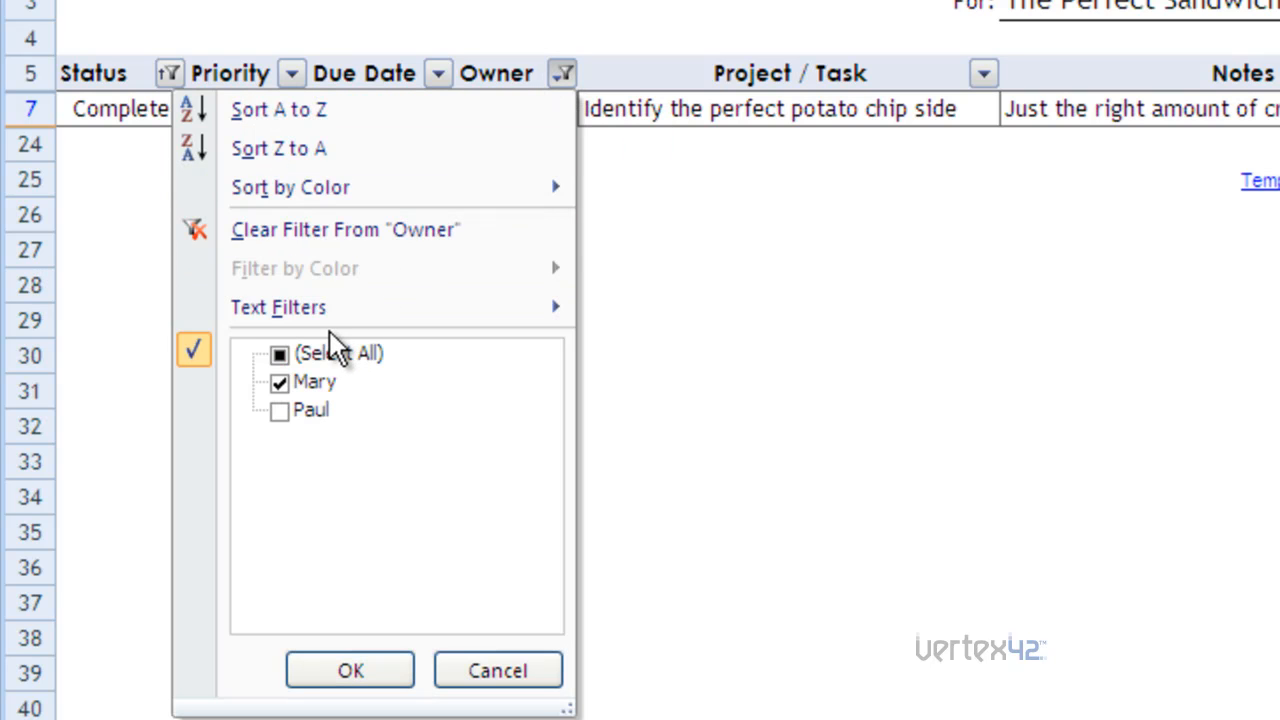
pyautogui.click(280, 354)
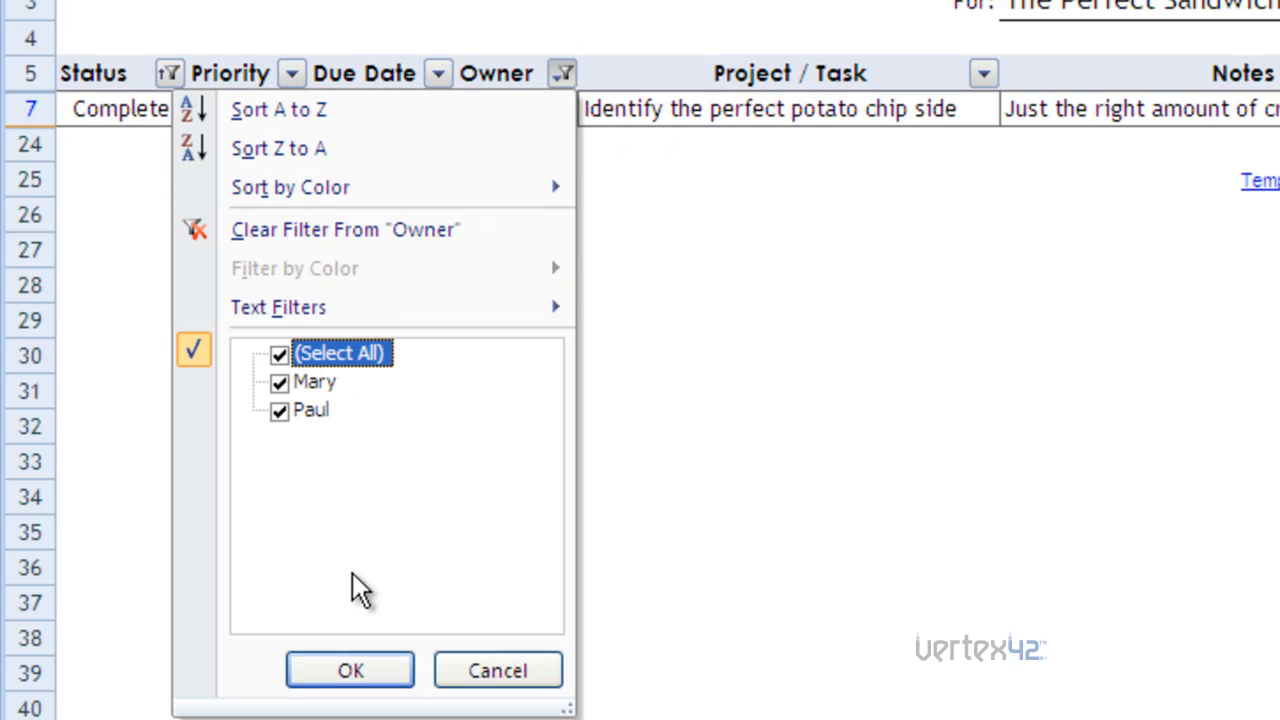
pyautogui.click(349, 670)
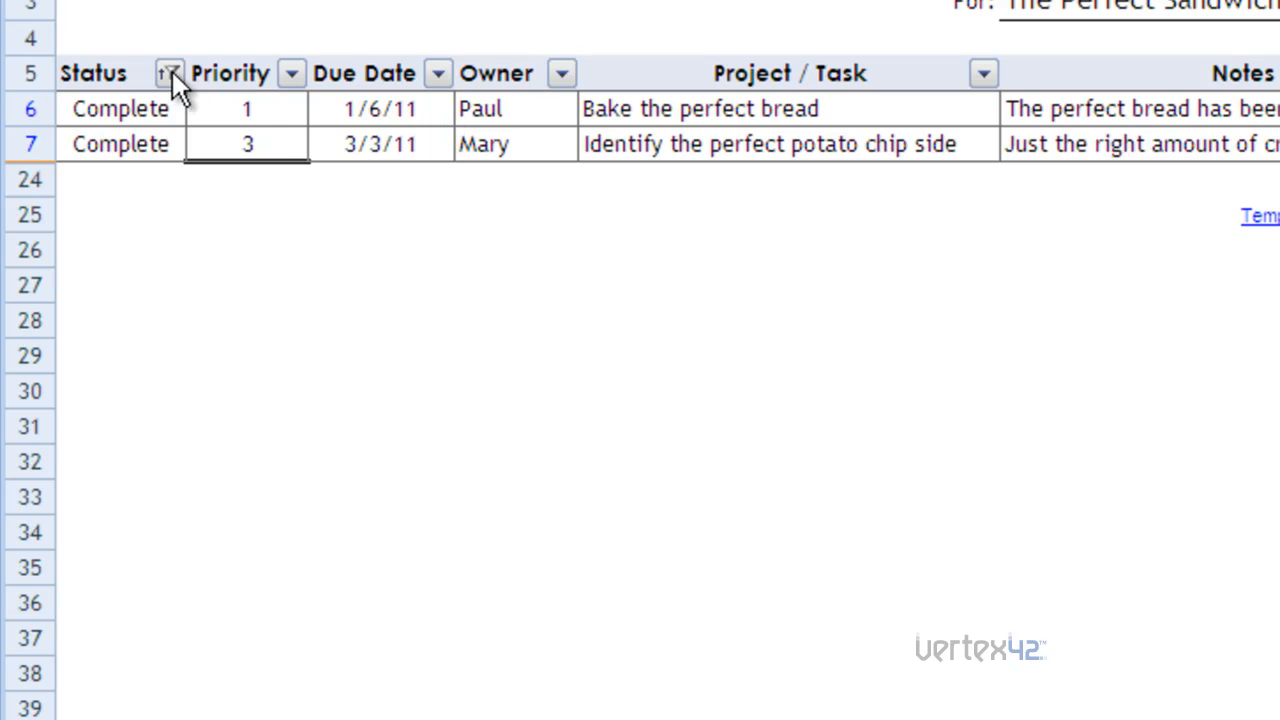
# Clear the filter from the Status column to show all eight tasks.
pyautogui.click(170, 73)
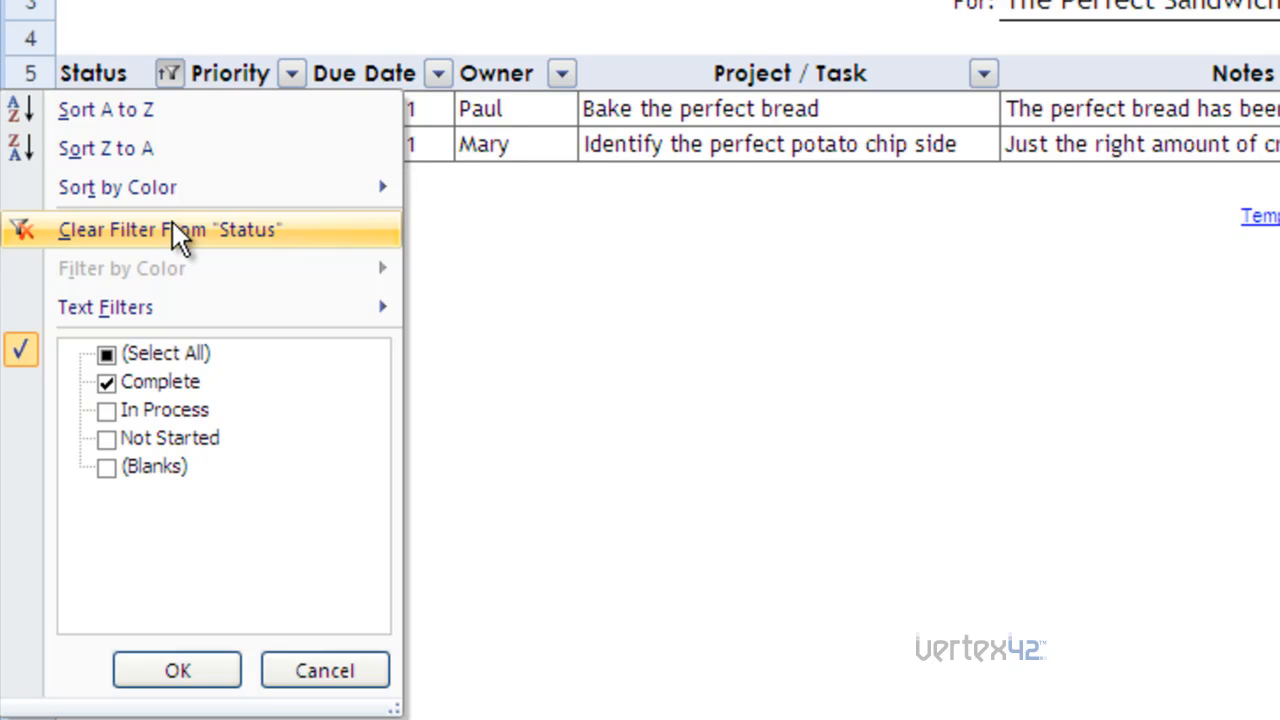
pyautogui.click(169, 229)
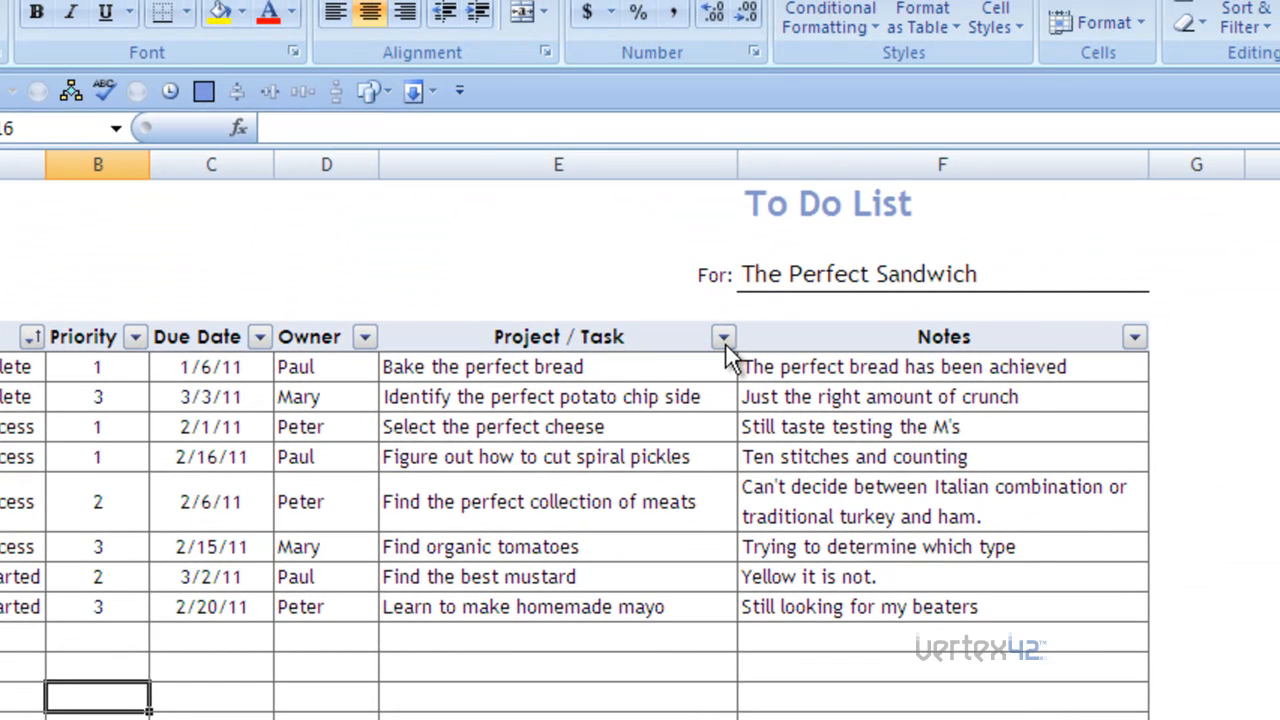
pyautogui.moveTo(723, 337)
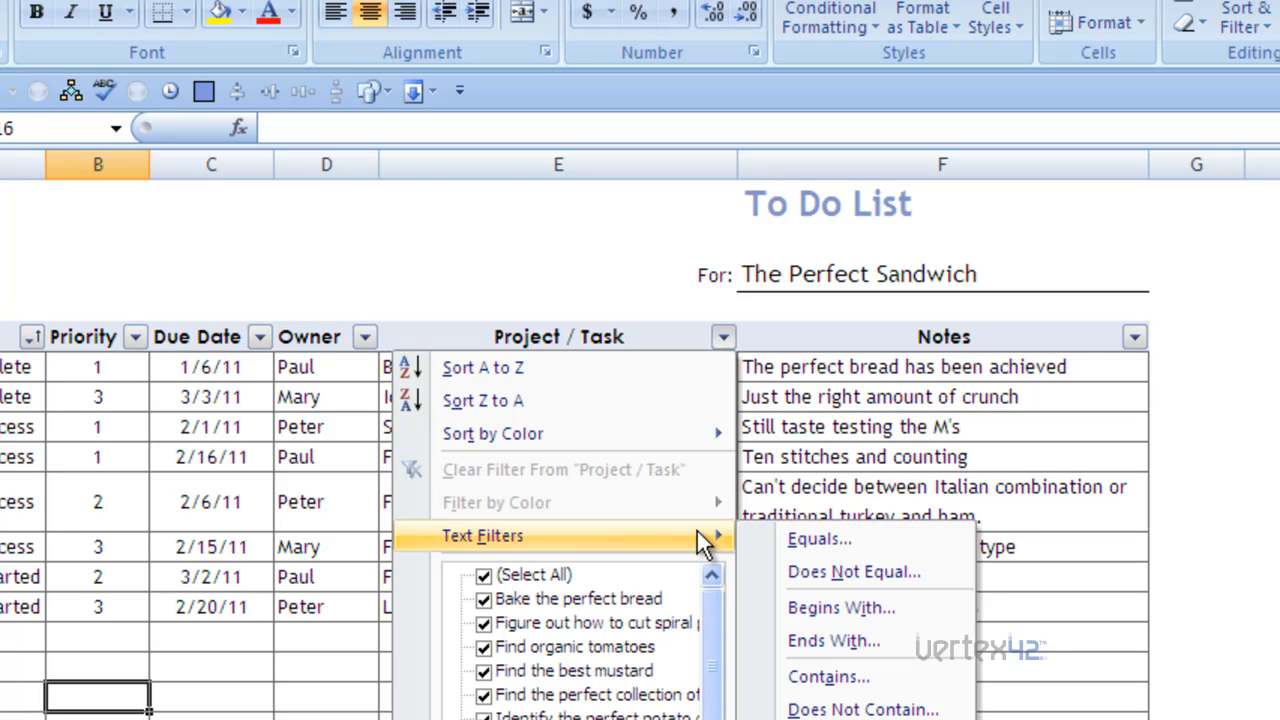
pyautogui.moveTo(705, 545)
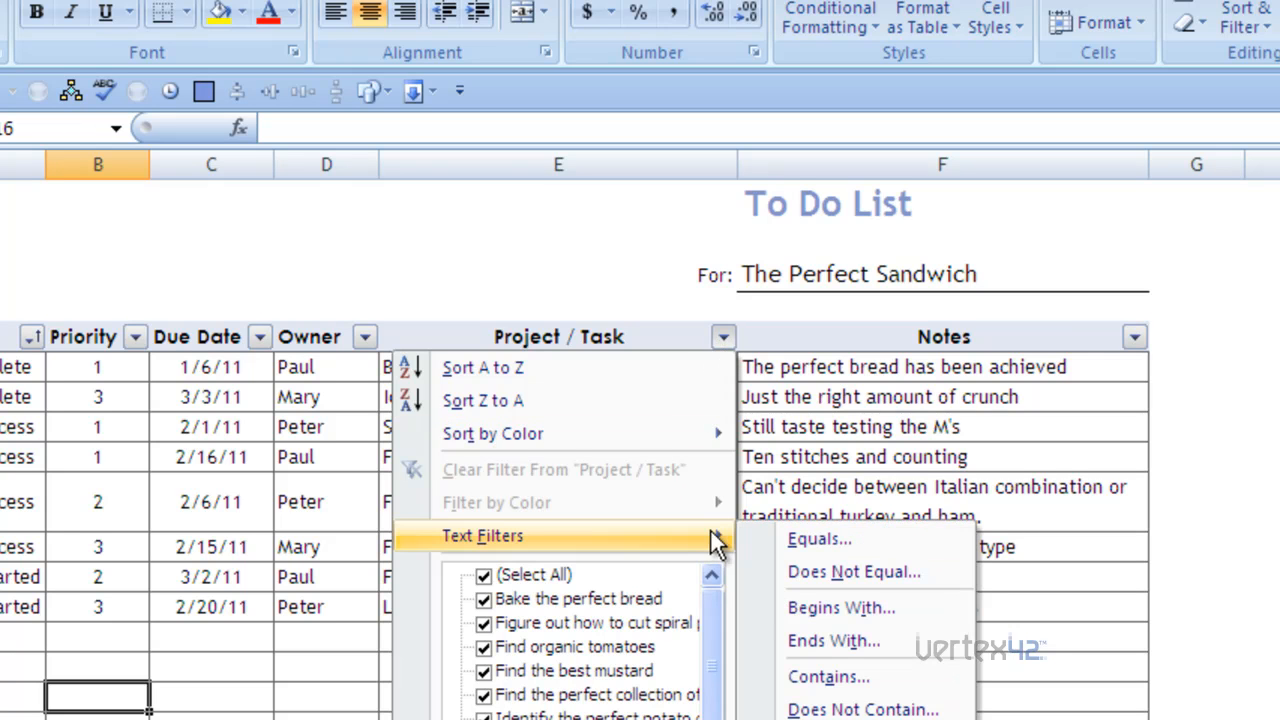
pyautogui.moveTo(833, 607)
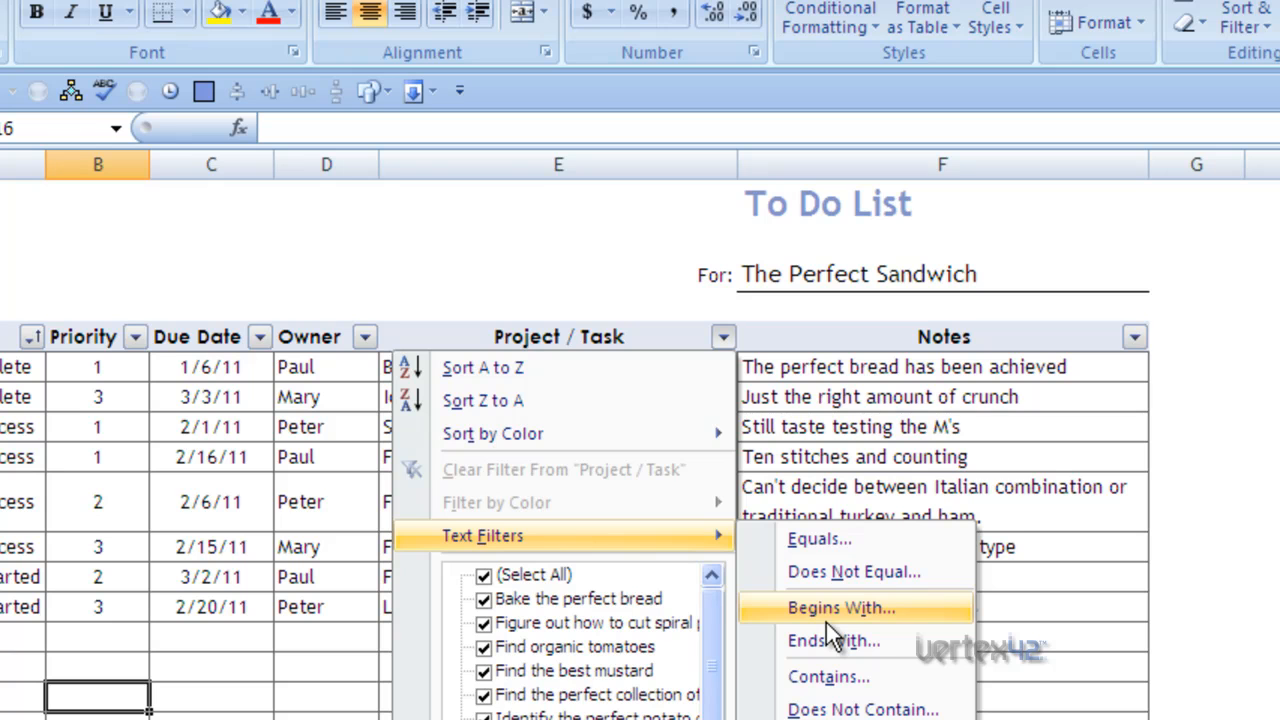
pyautogui.moveTo(835, 690)
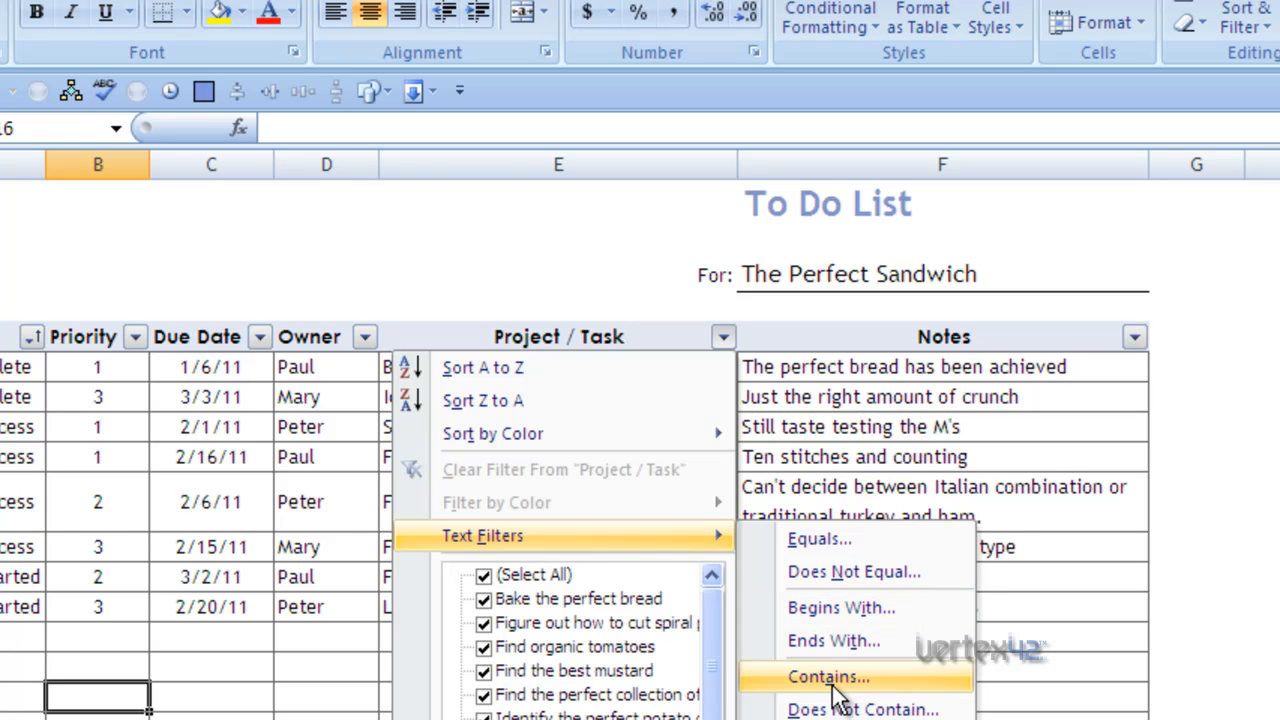
# Apply a Project / Task Contains text filter for 'Figure', leaving the spiral pickles task.
pyautogui.click(828, 677)
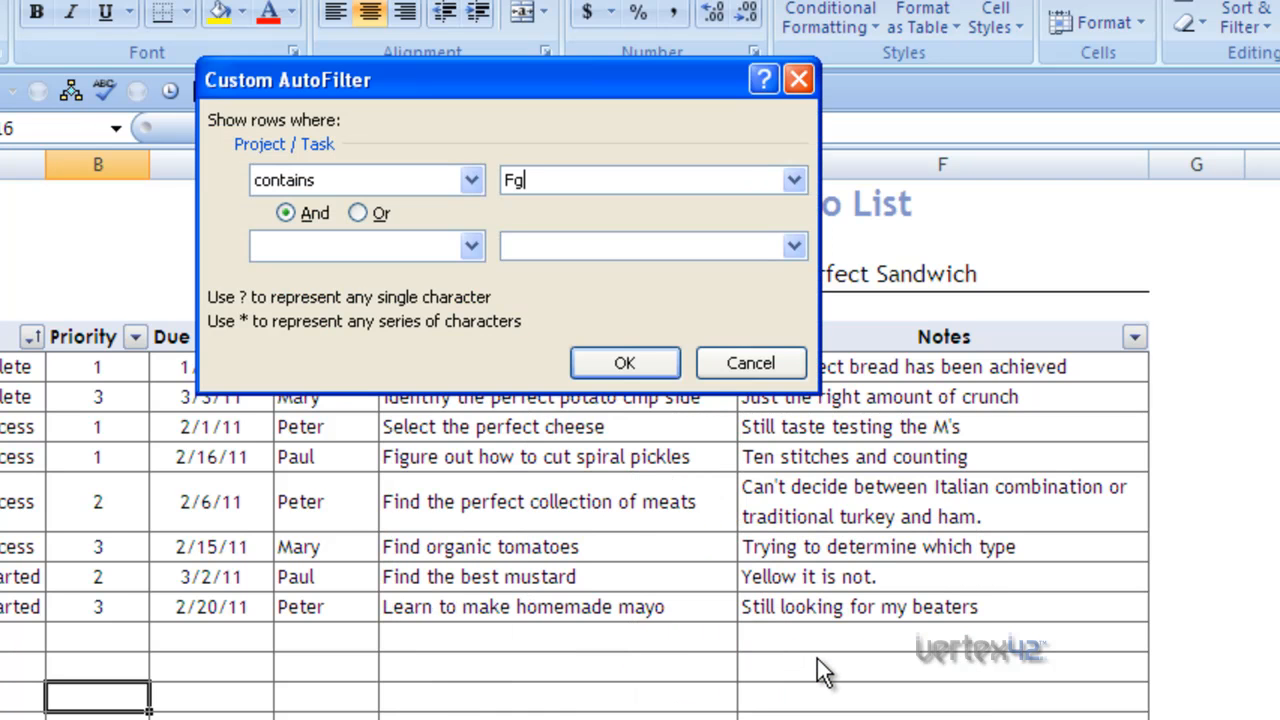
pyautogui.write('Figure')
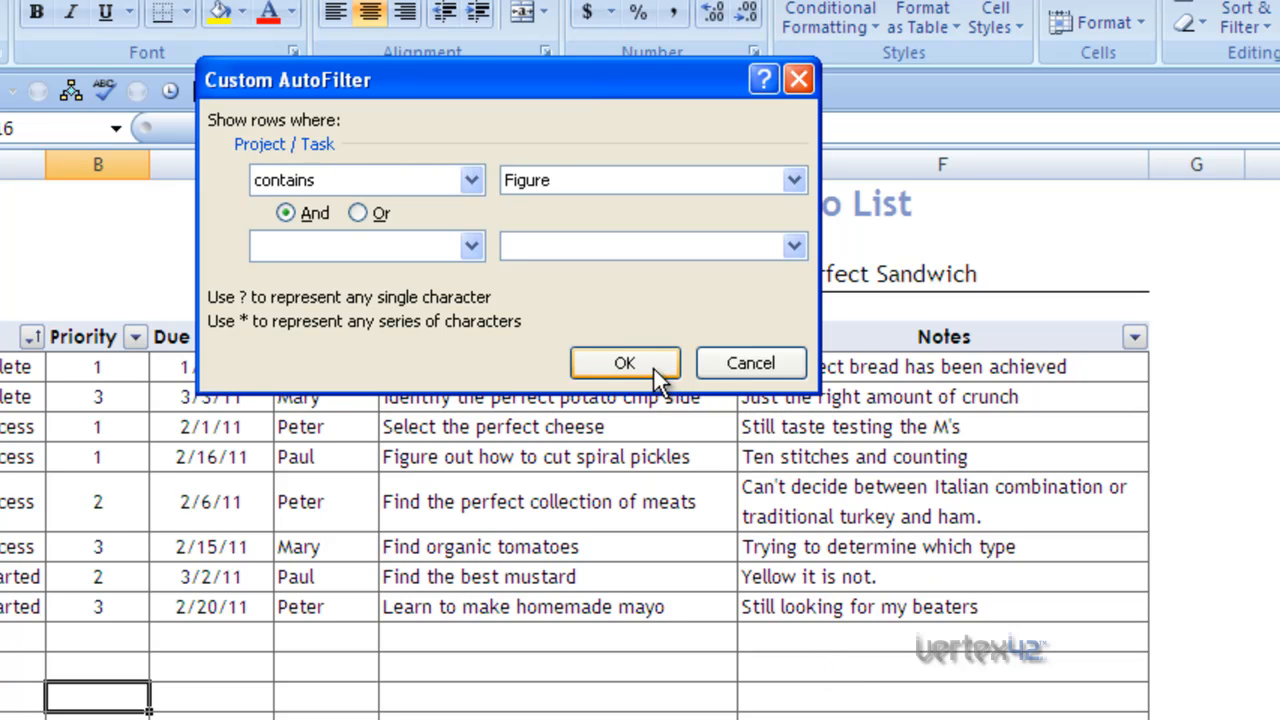
pyautogui.click(624, 363)
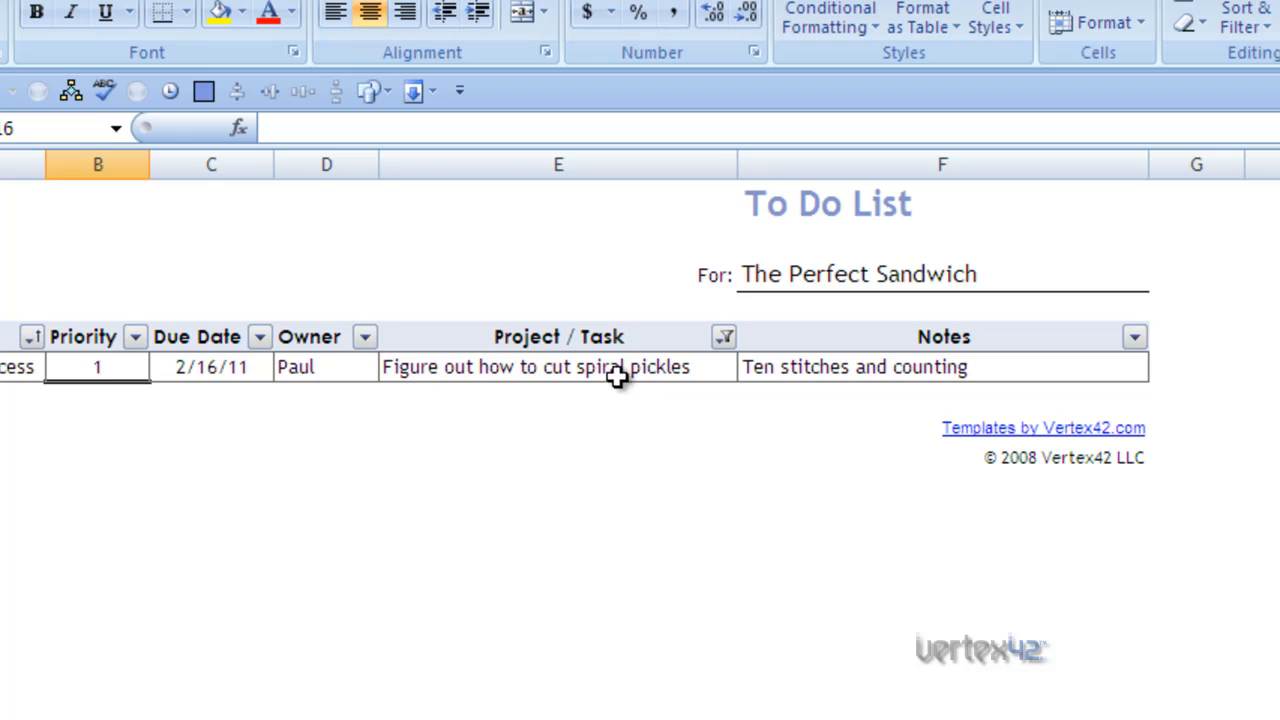
pyautogui.moveTo(723, 348)
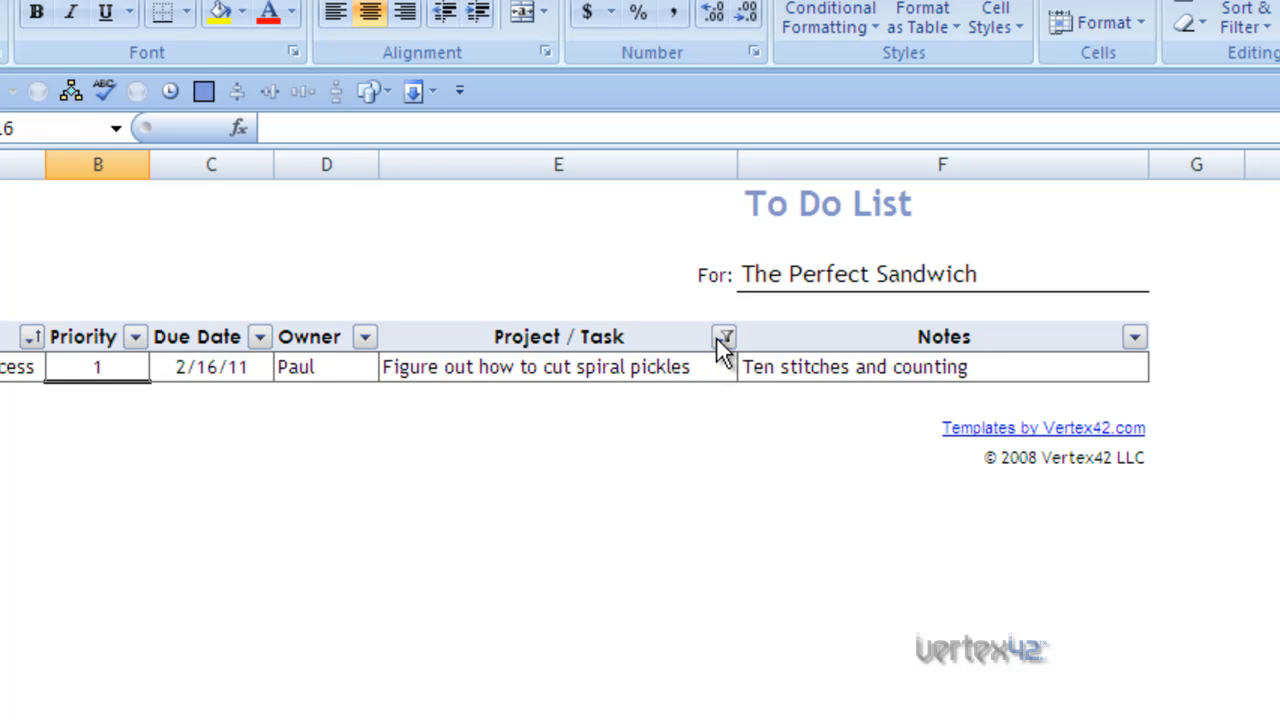
# Clear the filter from the Project / Task column.
pyautogui.click(723, 337)
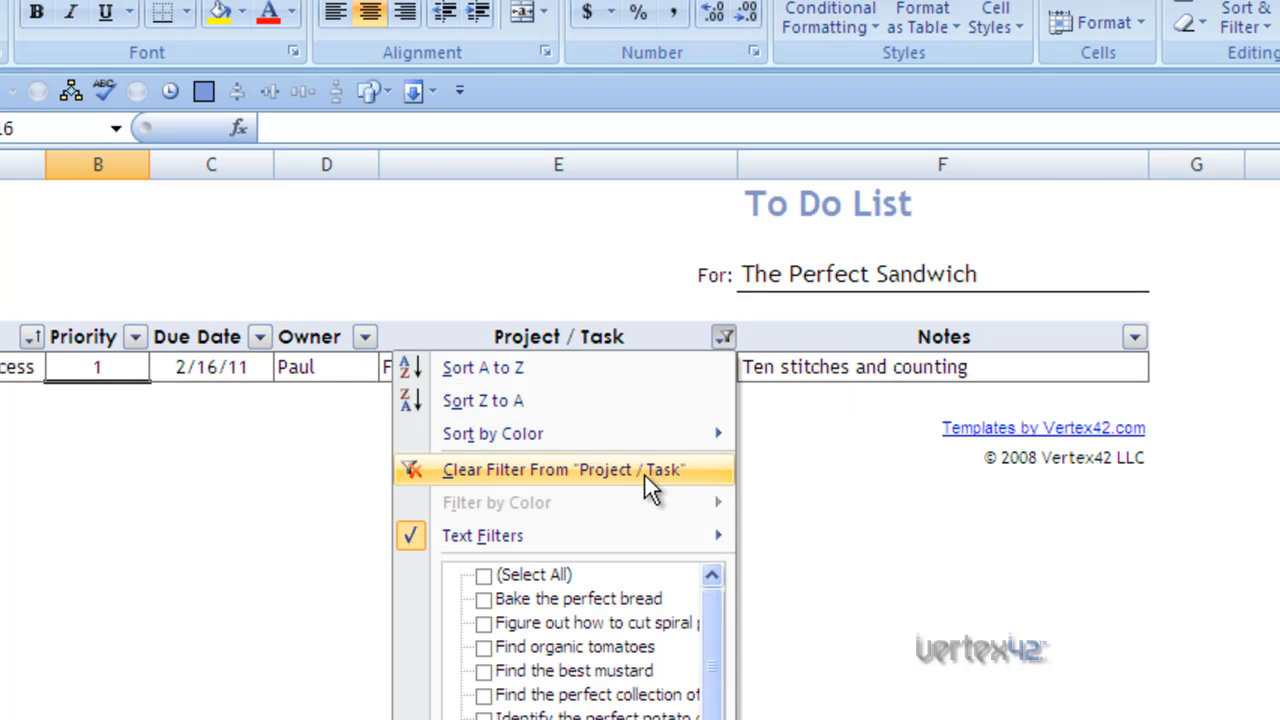
pyautogui.click(565, 469)
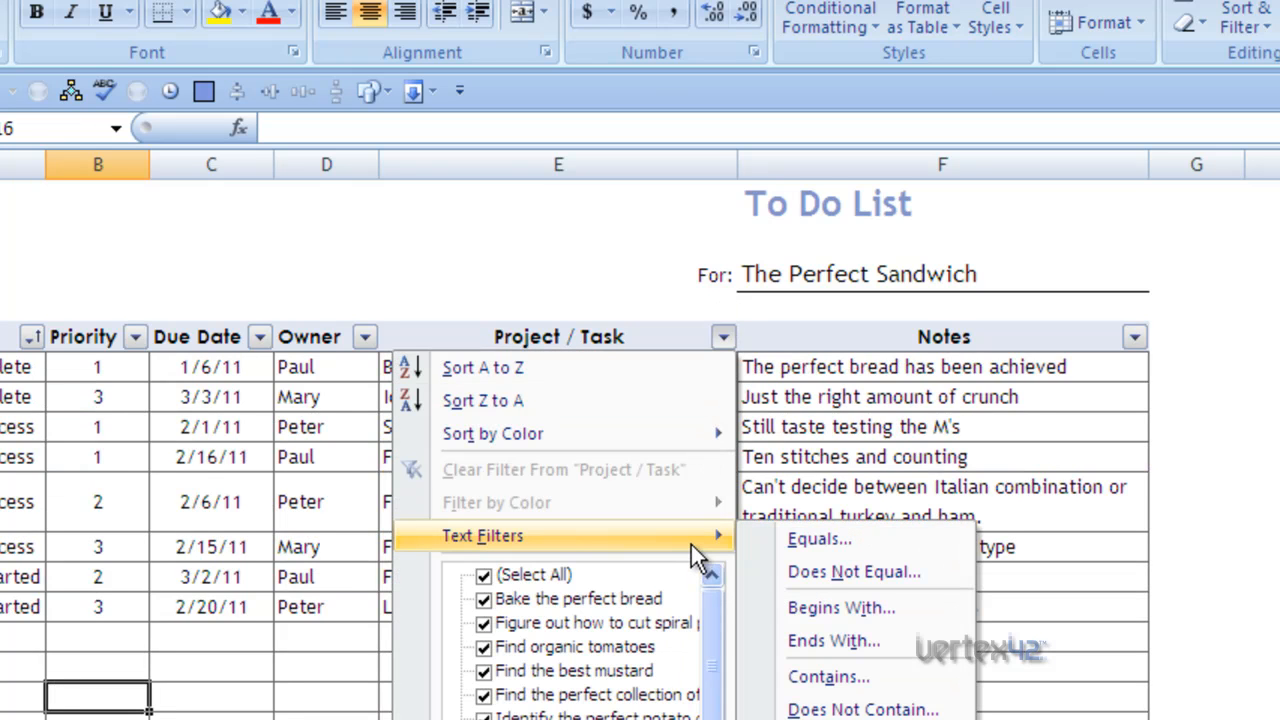
pyautogui.moveTo(862, 708)
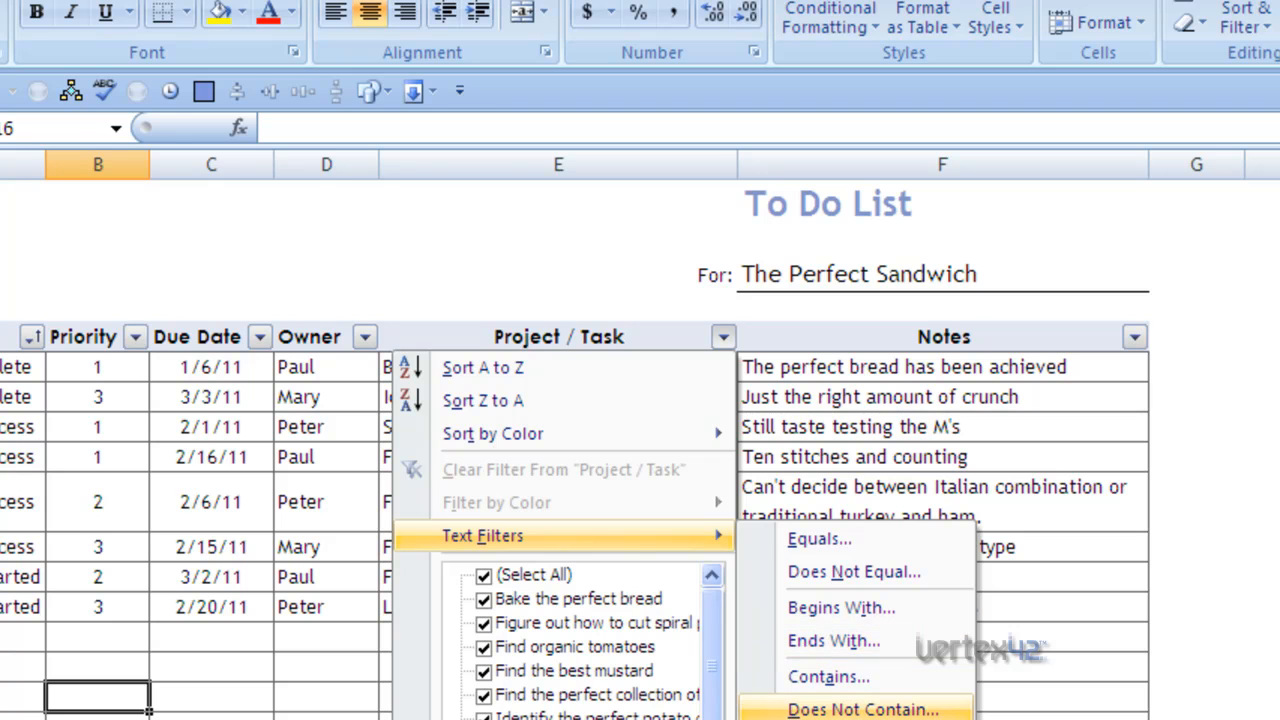
pyautogui.moveTo(834, 640)
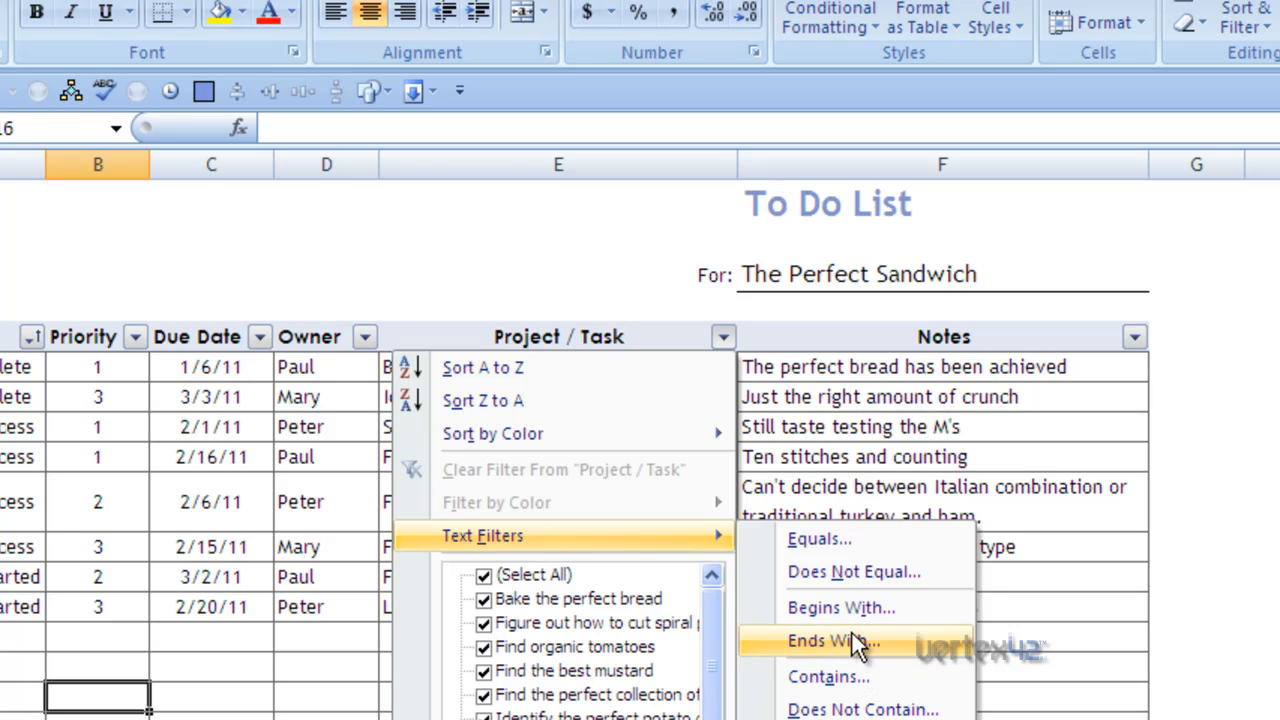
pyautogui.moveTo(858, 487)
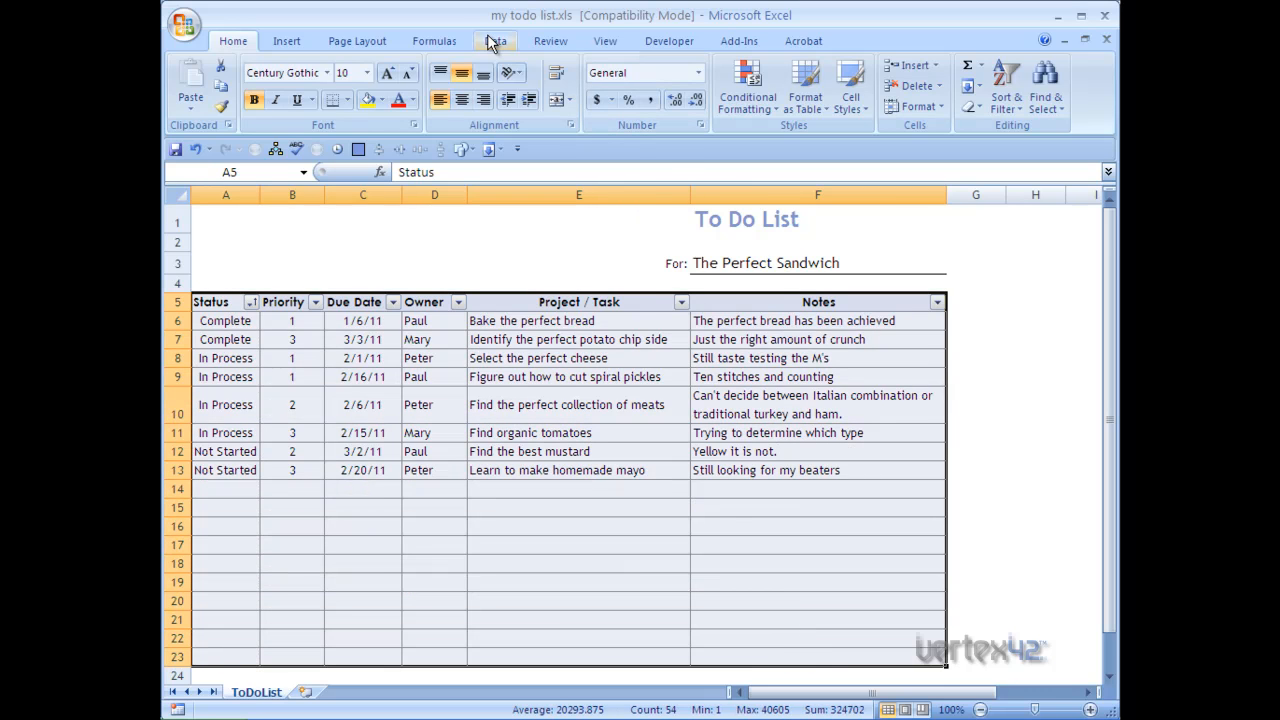
# Toggle the Data tab's Filter command off and back on for the table.
pyautogui.click(495, 41)
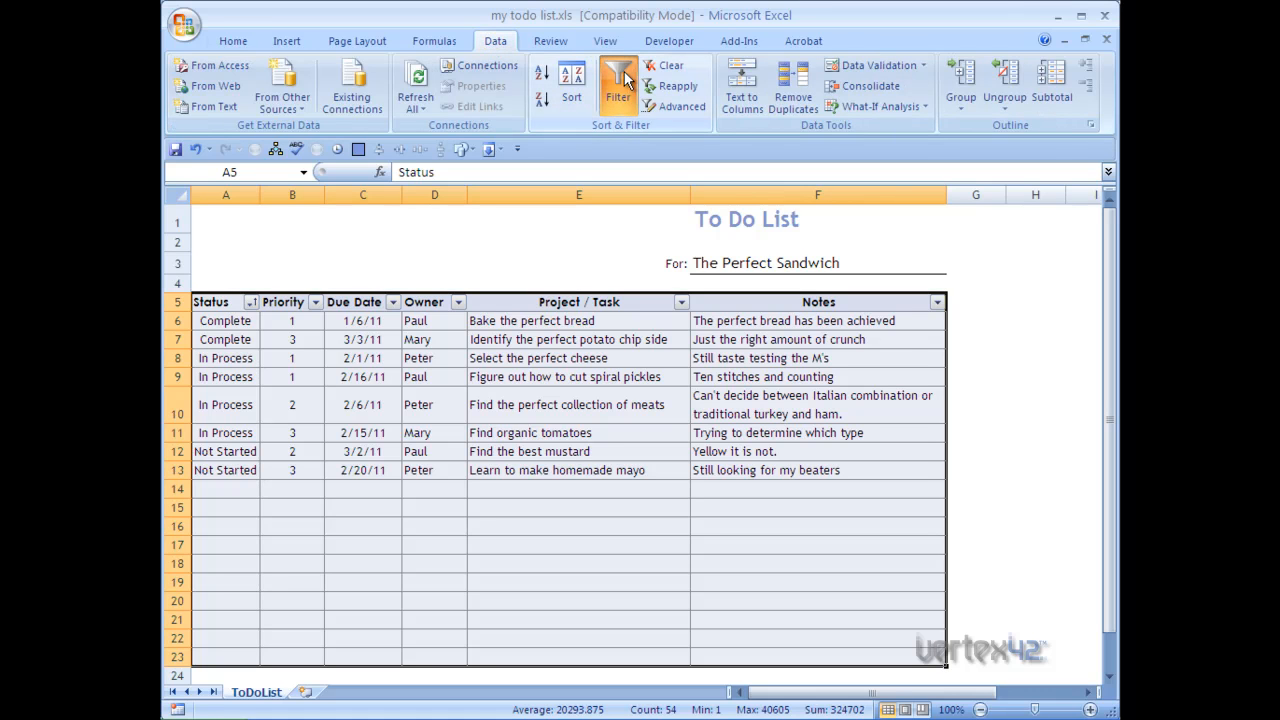
pyautogui.moveTo(618, 85)
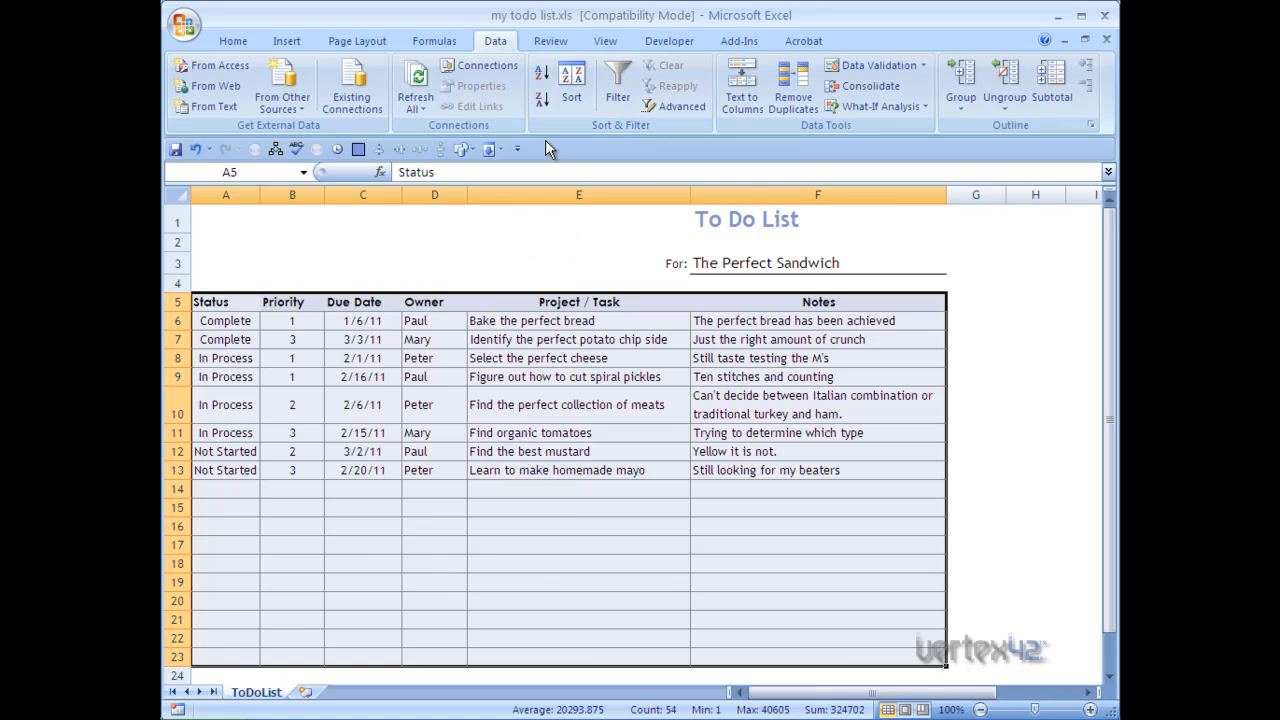
pyautogui.moveTo(820, 301)
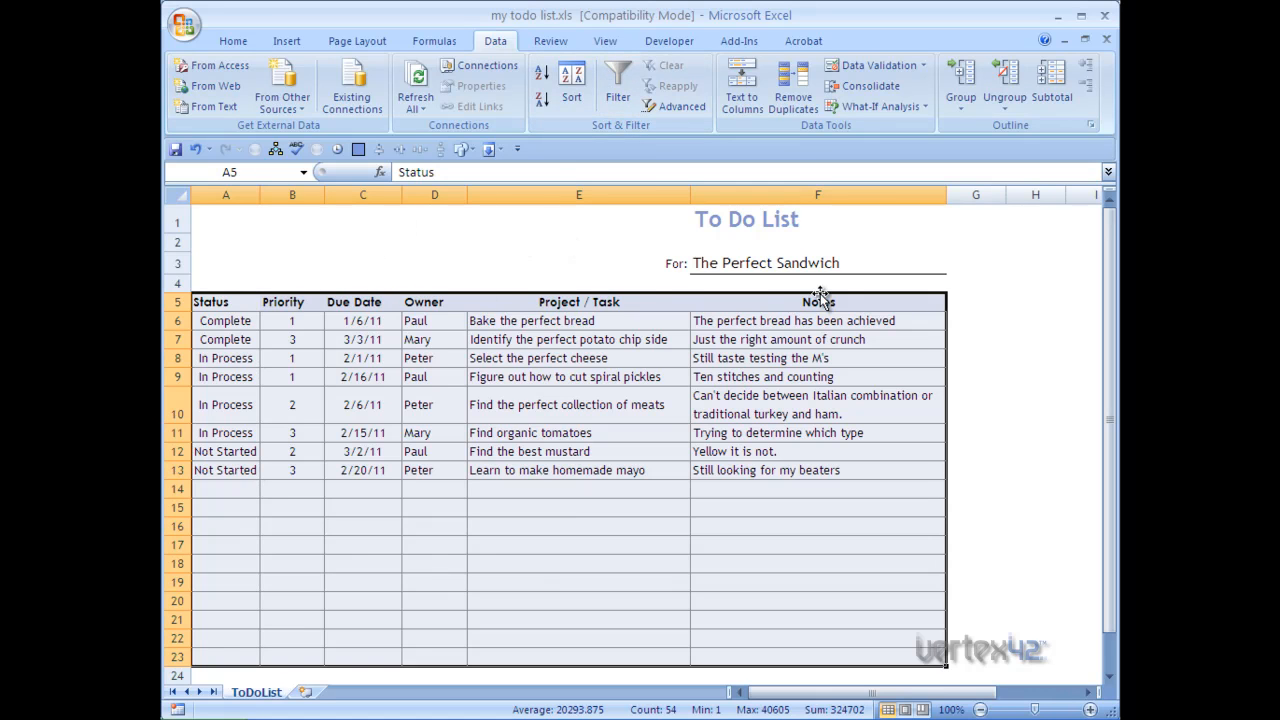
pyautogui.moveTo(617, 85)
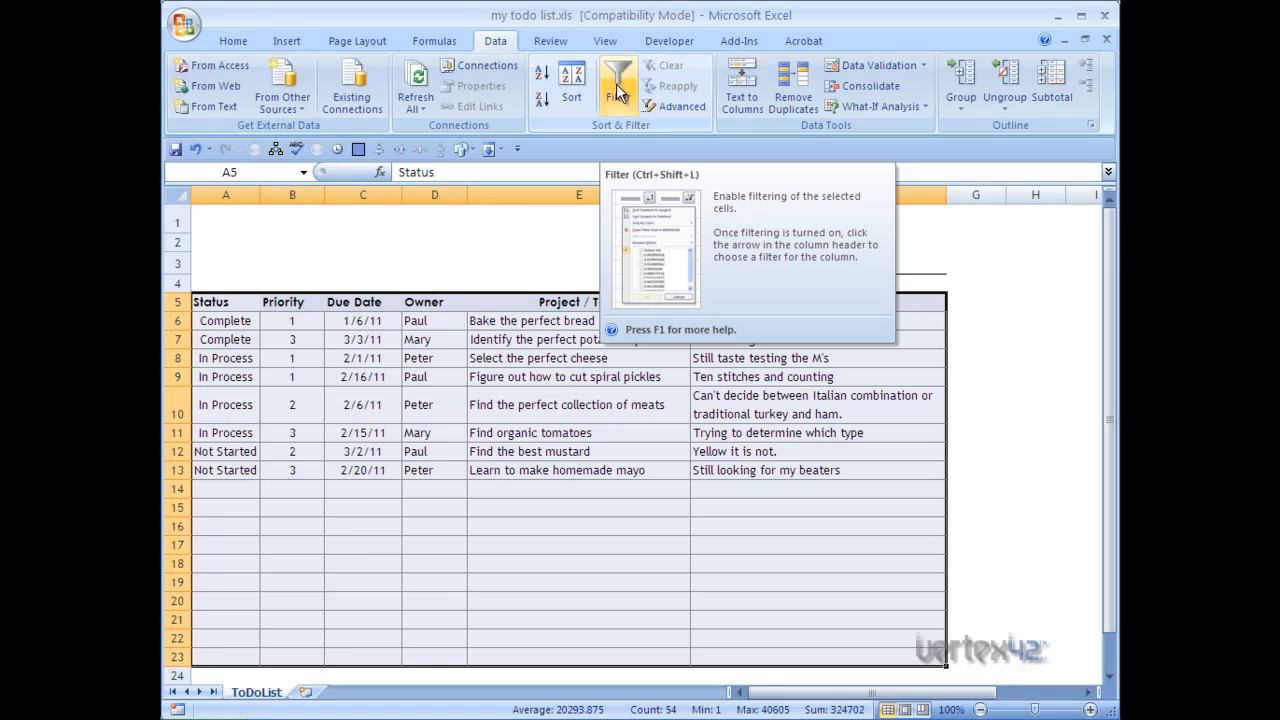
pyautogui.click(617, 85)
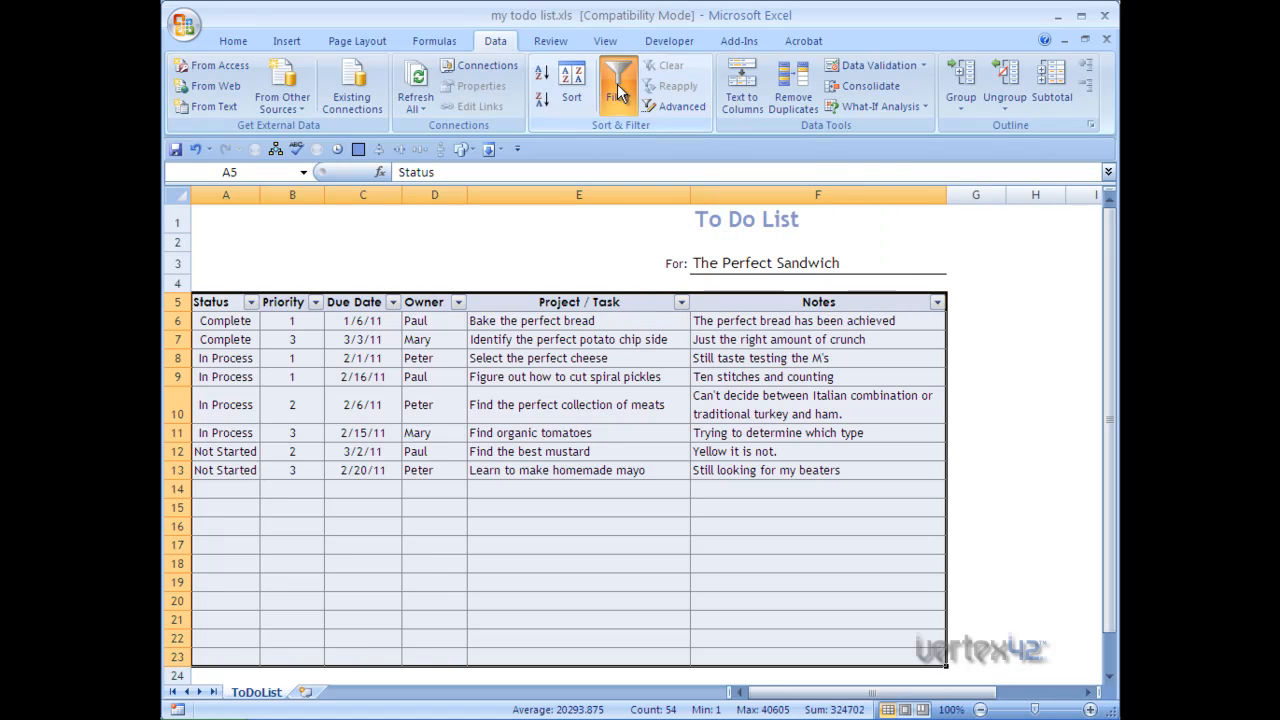